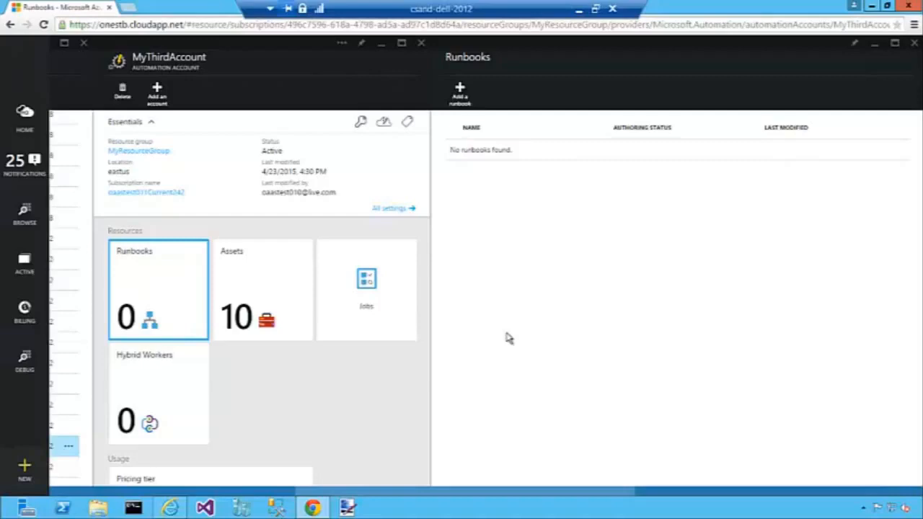
pyautogui.moveTo(507, 215)
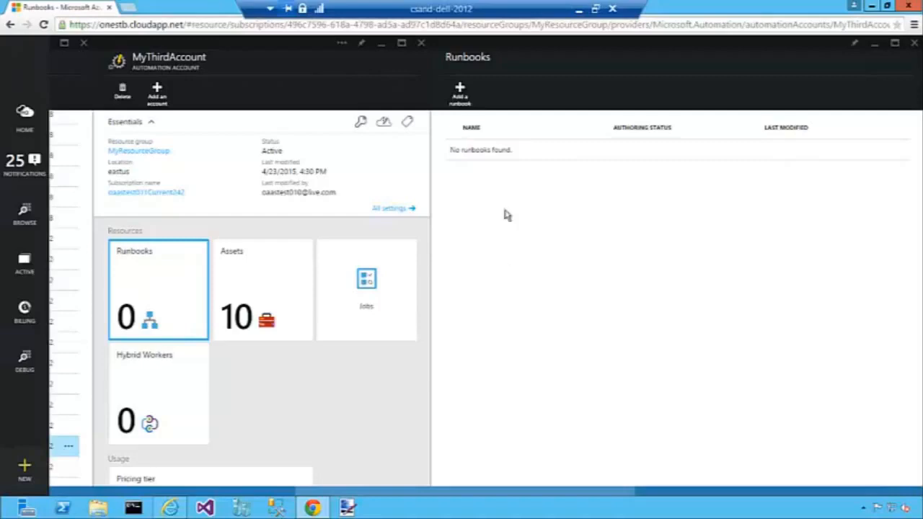
# Quick-create a new Graphical runbook named Start-VMs in the automation account
pyautogui.click(458, 89)
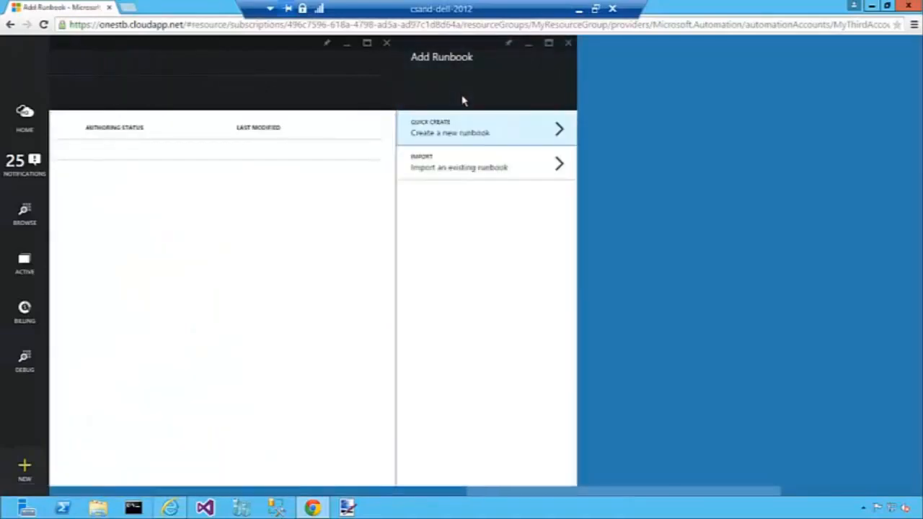
pyautogui.click(469, 133)
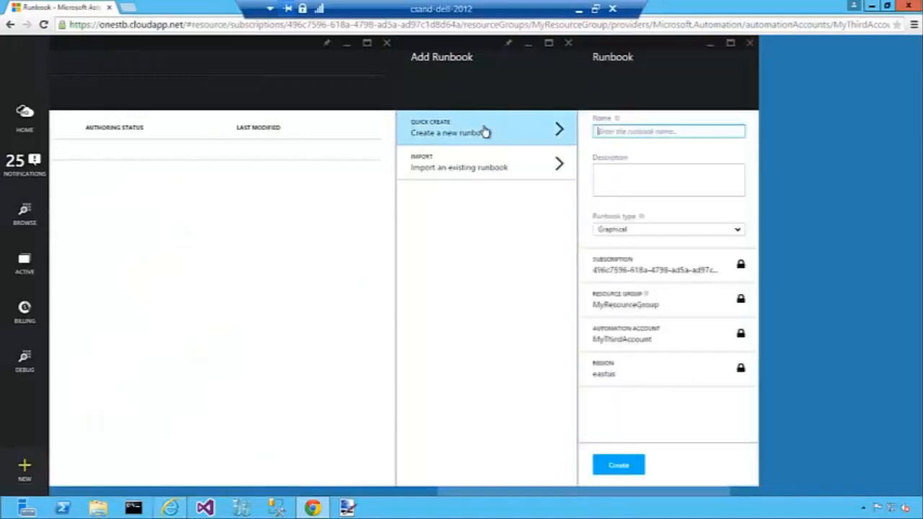
pyautogui.write('16')
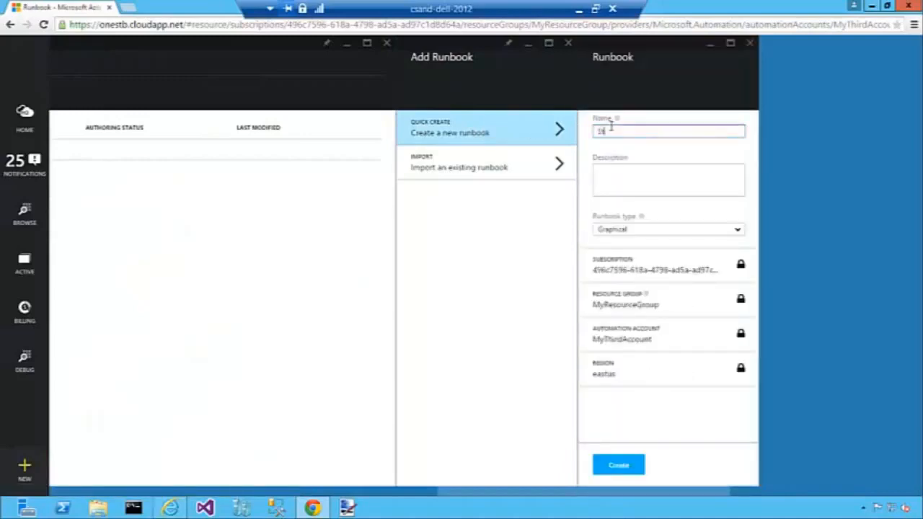
pyautogui.write('Start VM')
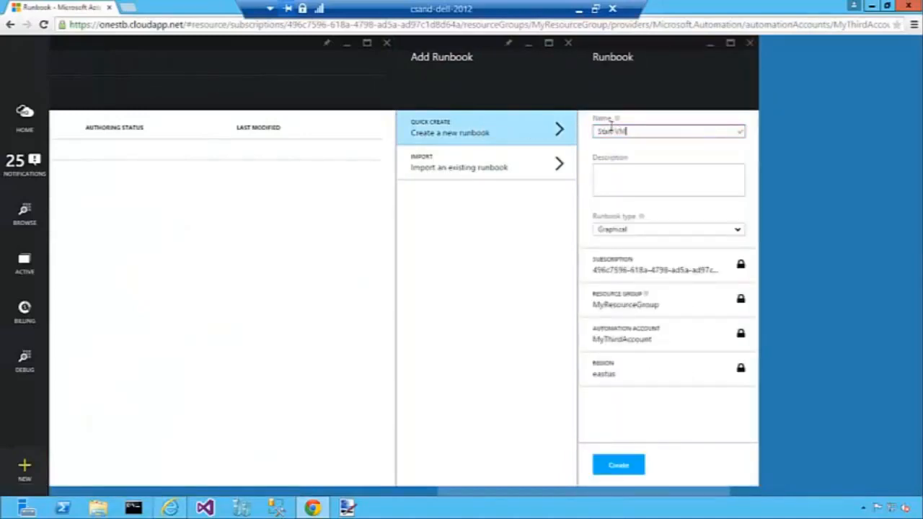
pyautogui.click(669, 179)
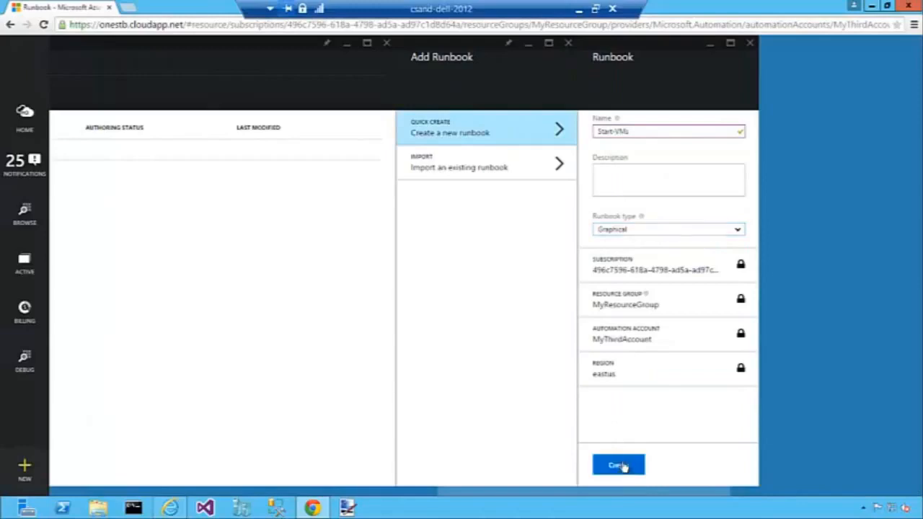
pyautogui.click(617, 464)
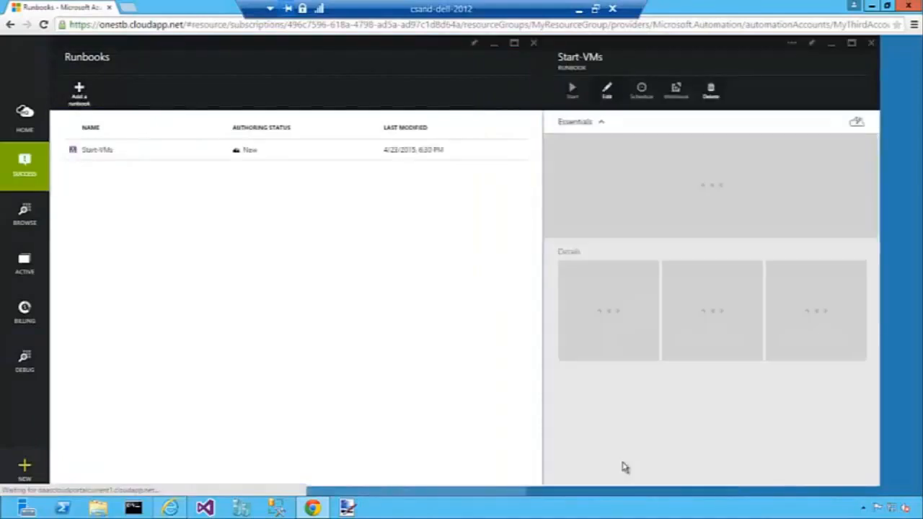
# Open the Start-VMs runbook in the graphical editor
pyautogui.click(608, 89)
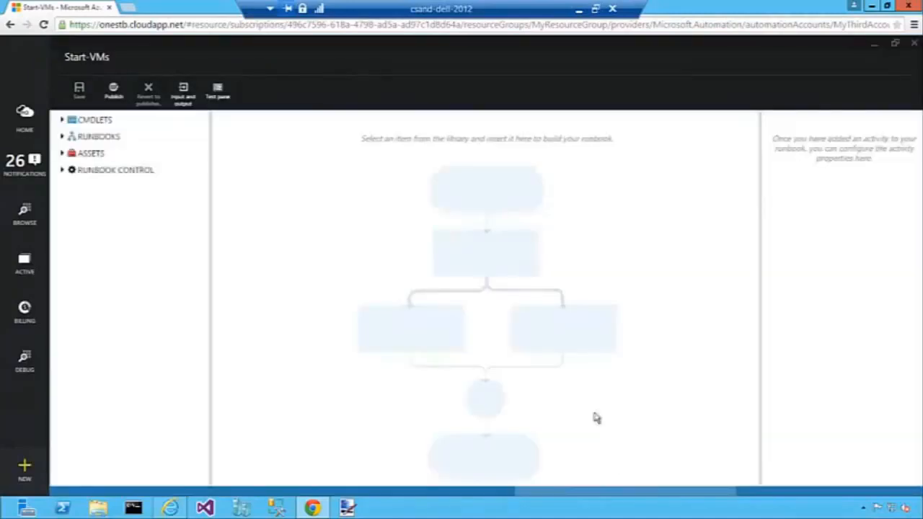
pyautogui.moveTo(157, 237)
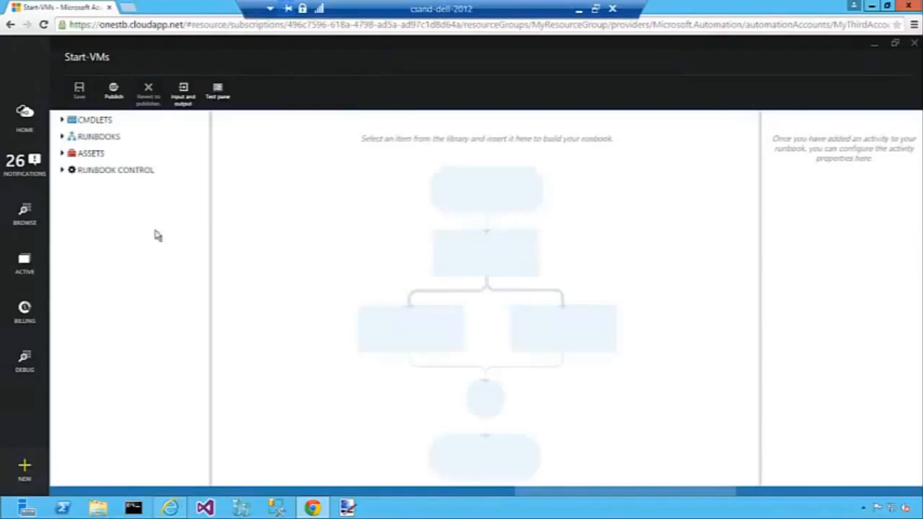
pyautogui.moveTo(133, 204)
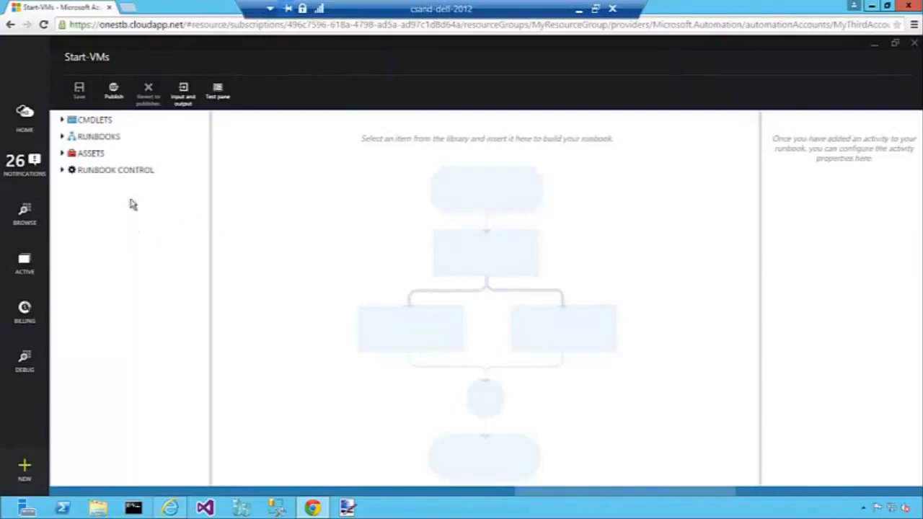
pyautogui.moveTo(102, 120)
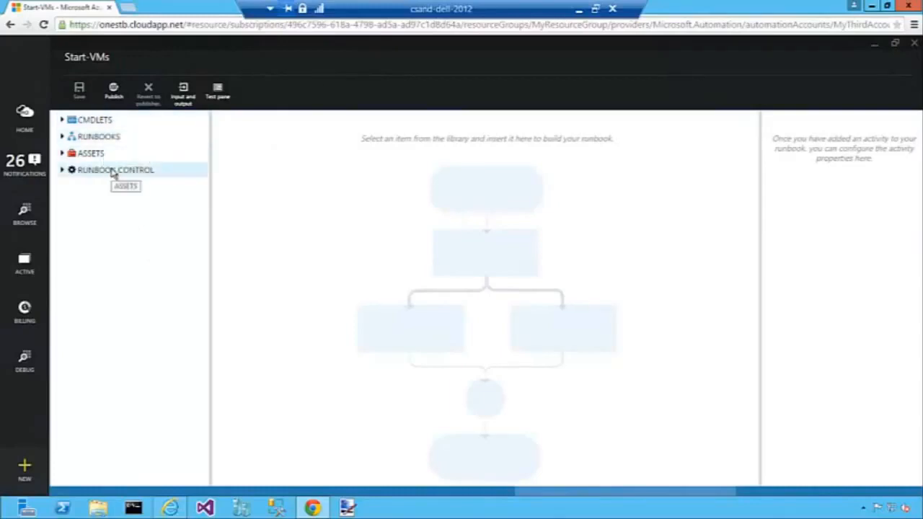
pyautogui.moveTo(433, 288)
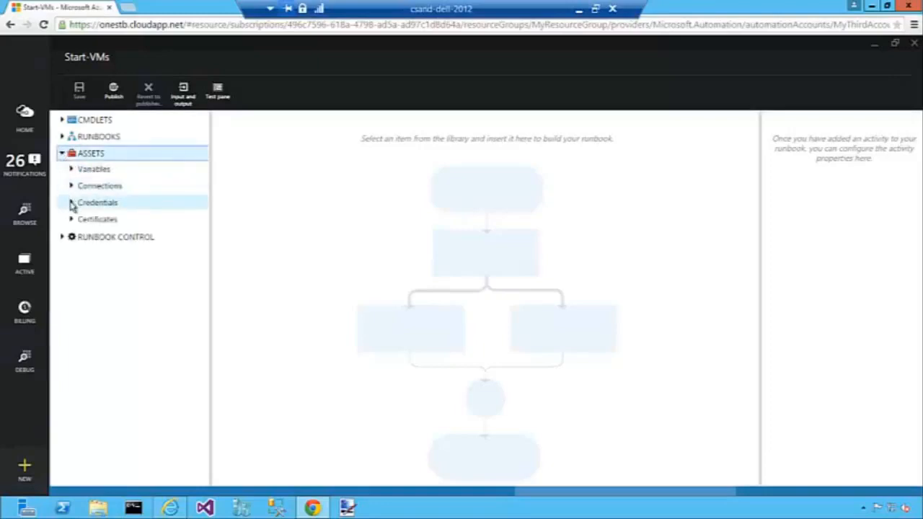
# Add the AzureCredential asset to the canvas top and label it Get Azure Credential
pyautogui.click(72, 202)
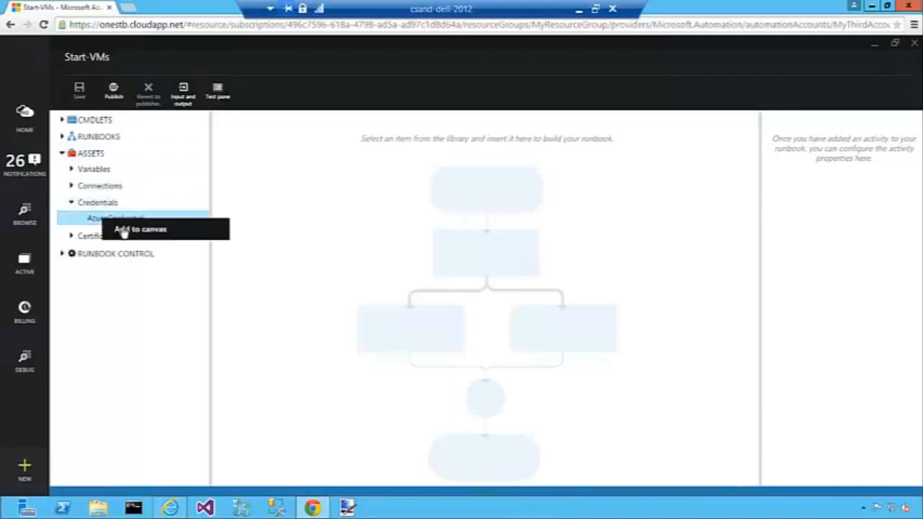
pyautogui.click(142, 230)
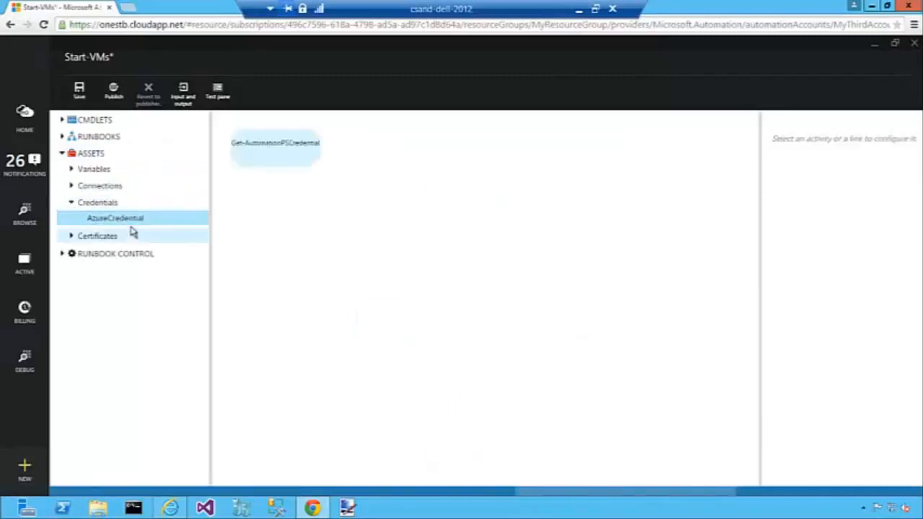
pyautogui.moveTo(274, 143); pyautogui.dragTo(455, 145)
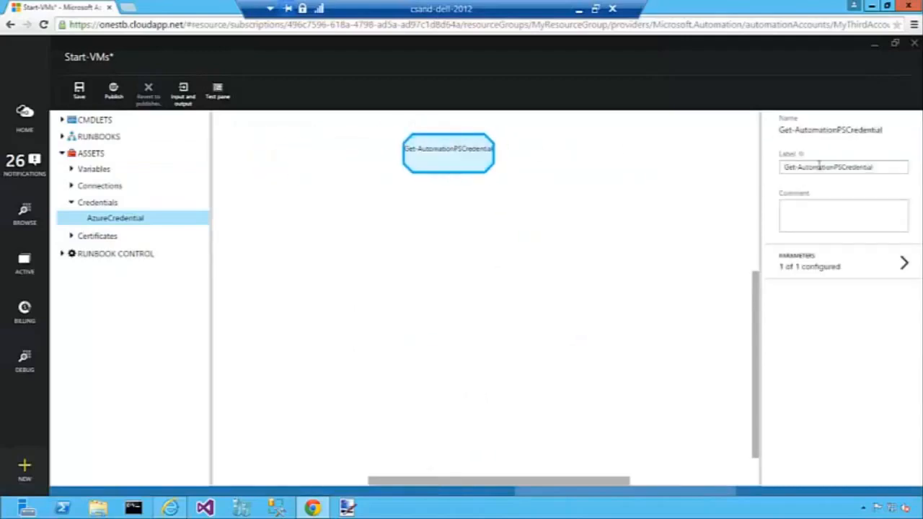
pyautogui.tripleClick(828, 167)
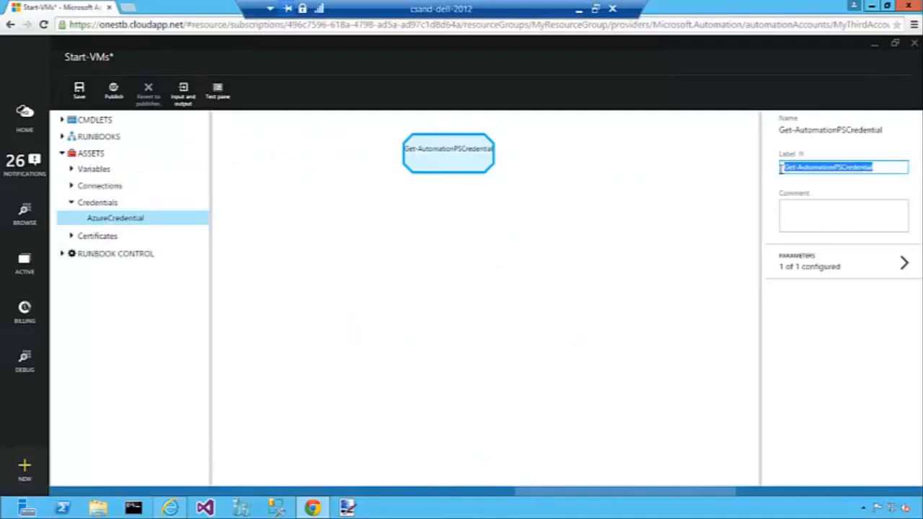
pyautogui.write('Gae')
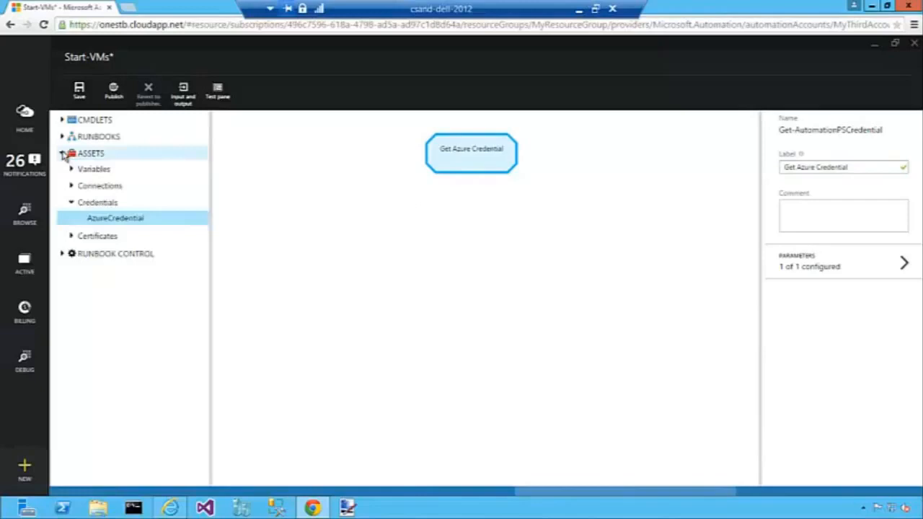
# Add Add-AzureAccount from the Azure cmdlets below Get Azure Credential and link them
pyautogui.click(61, 153)
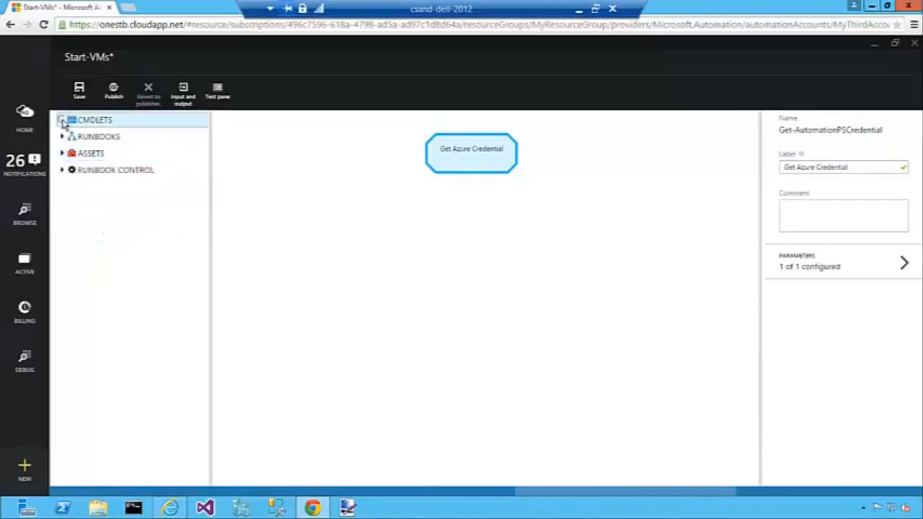
pyautogui.click(61, 121)
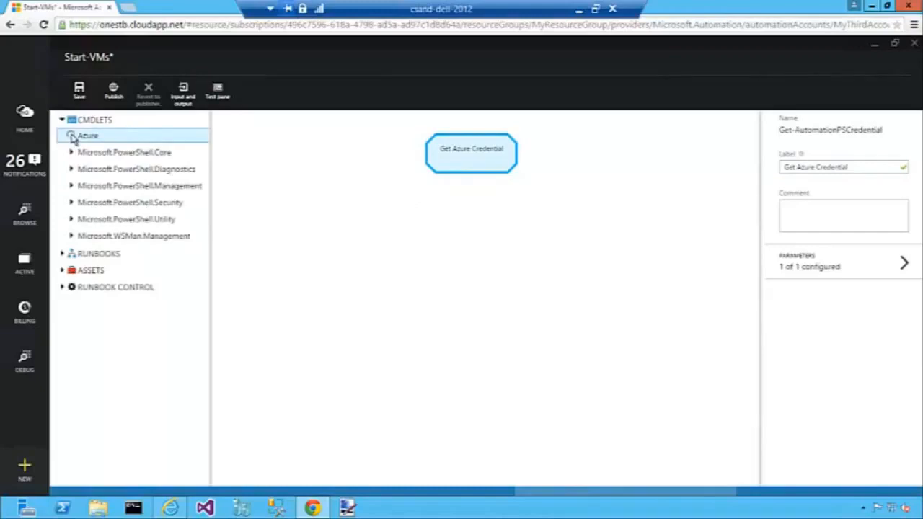
pyautogui.click(72, 136)
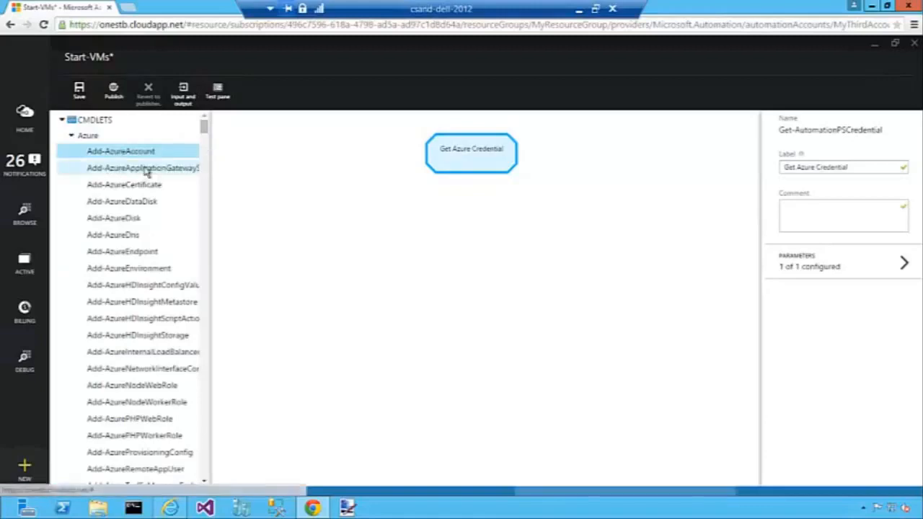
pyautogui.moveTo(121, 152); pyautogui.dragTo(287, 159)
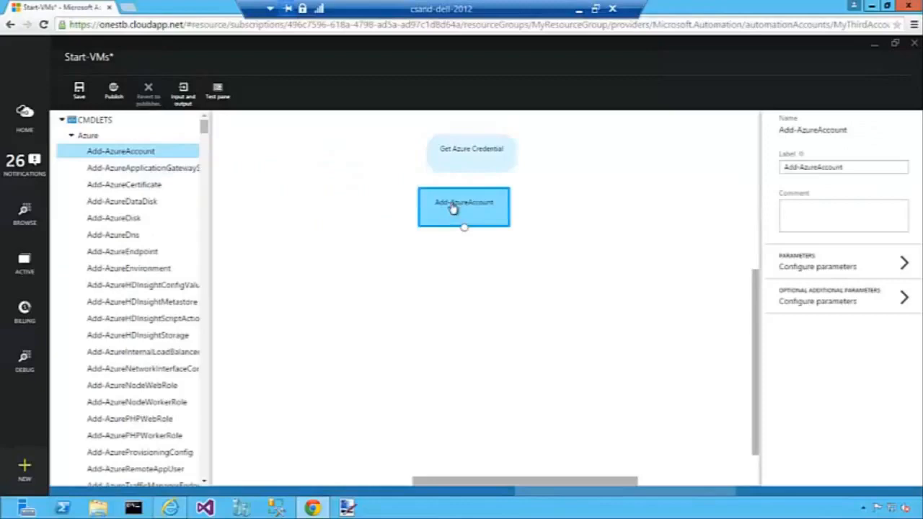
pyautogui.moveTo(464, 207); pyautogui.dragTo(476, 210)
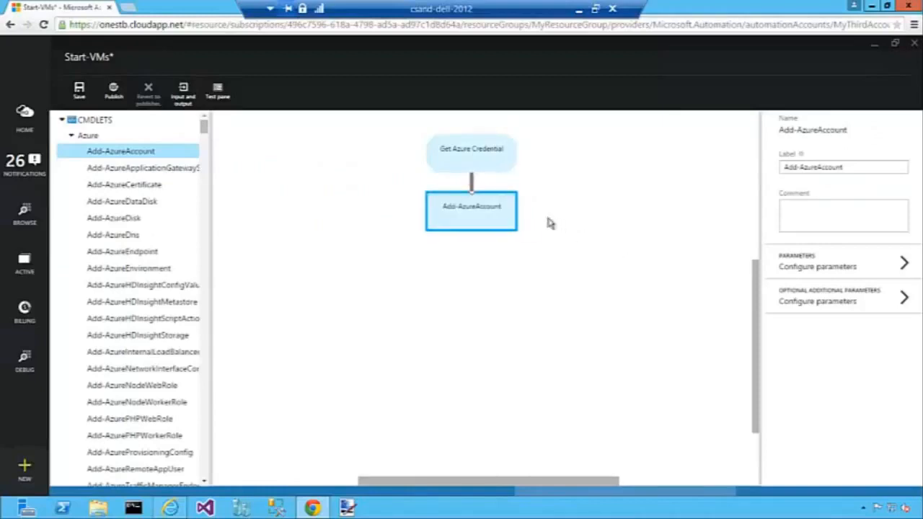
# Label the Add-AzureAccount activity Connect to Azure and go to its parameter configuration
pyautogui.click(839, 167)
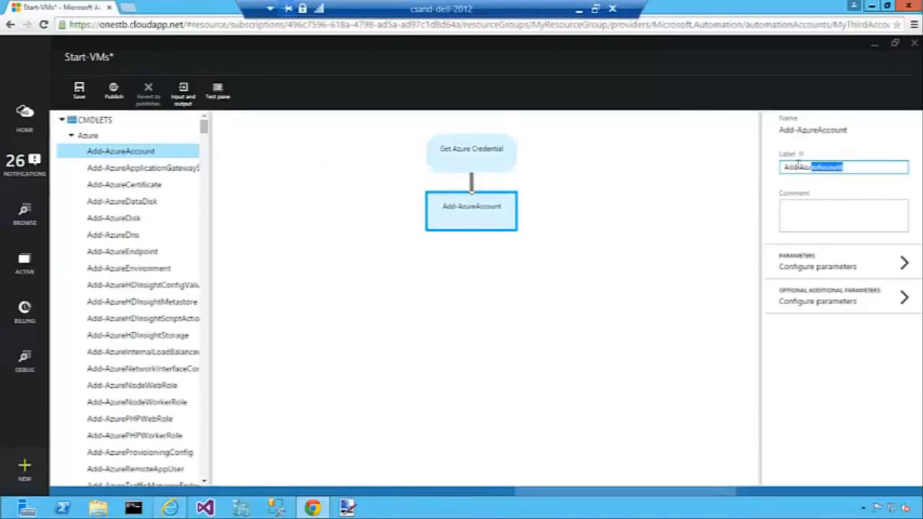
pyautogui.write('Connect to Azure')
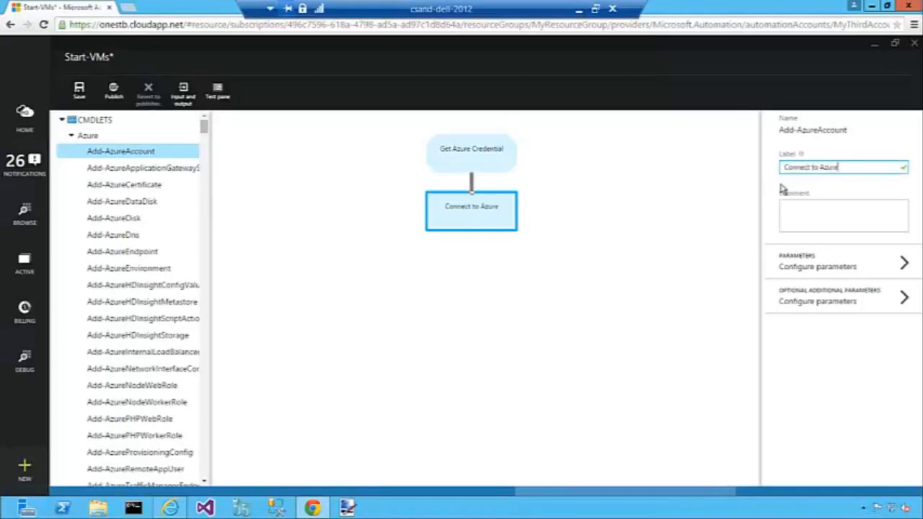
pyautogui.click(825, 265)
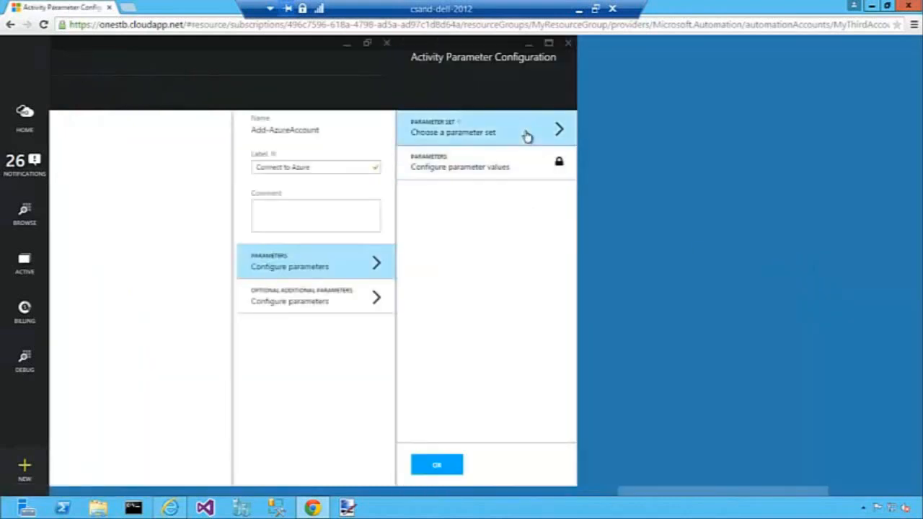
# Set Connect to Azure's Credential parameter to Get Azure Credential's activity output and confirm
pyautogui.click(486, 129)
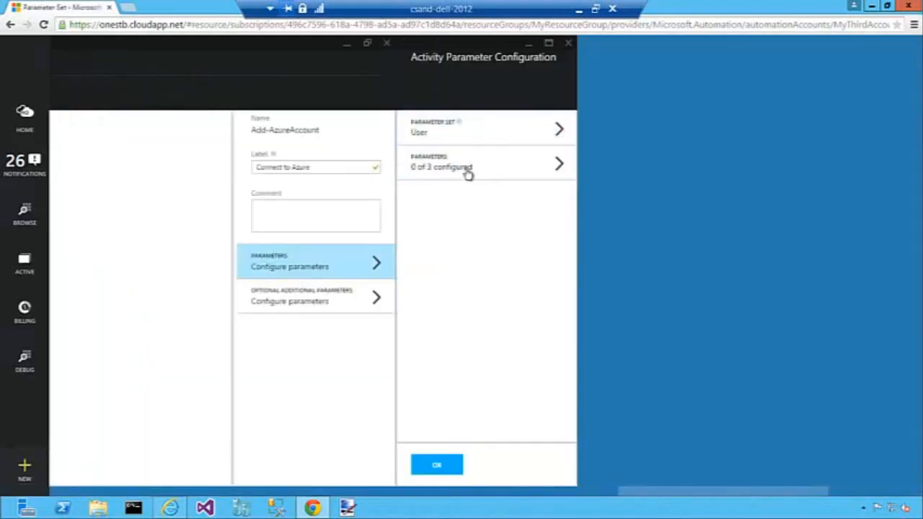
pyautogui.click(487, 164)
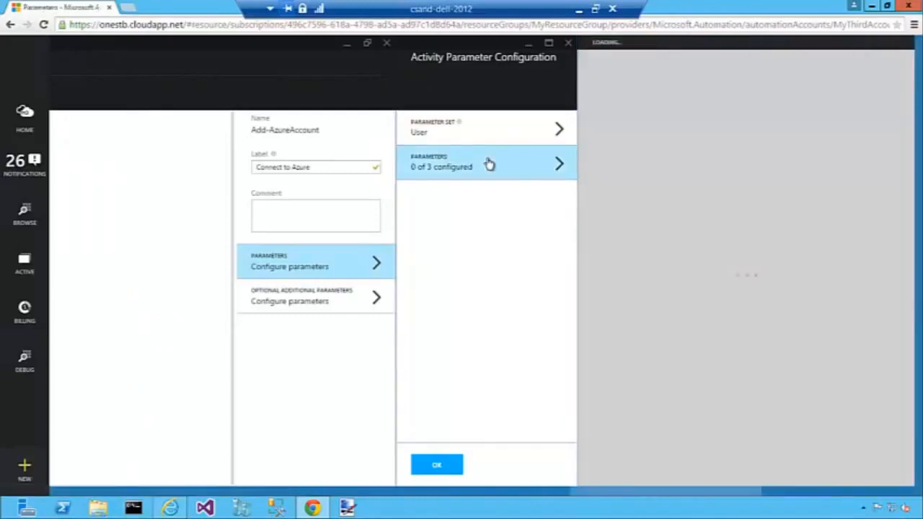
pyautogui.click(486, 163)
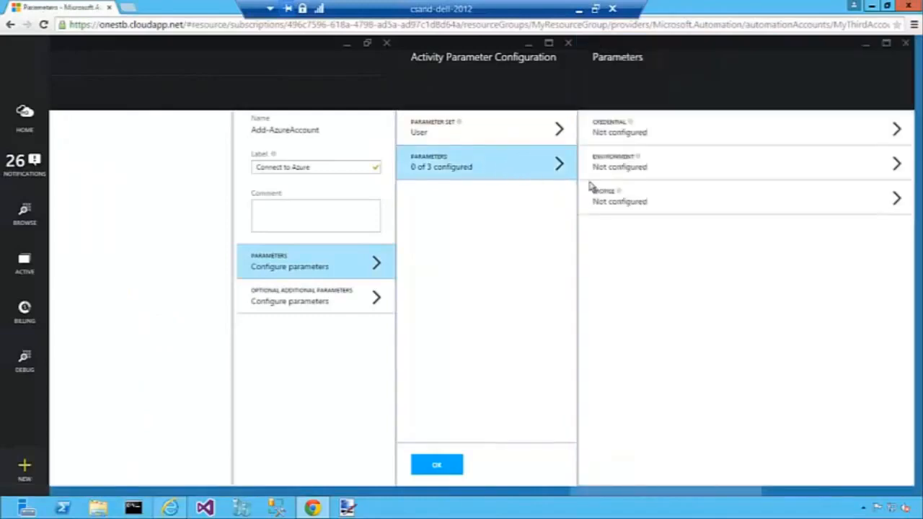
pyautogui.moveTo(676, 136)
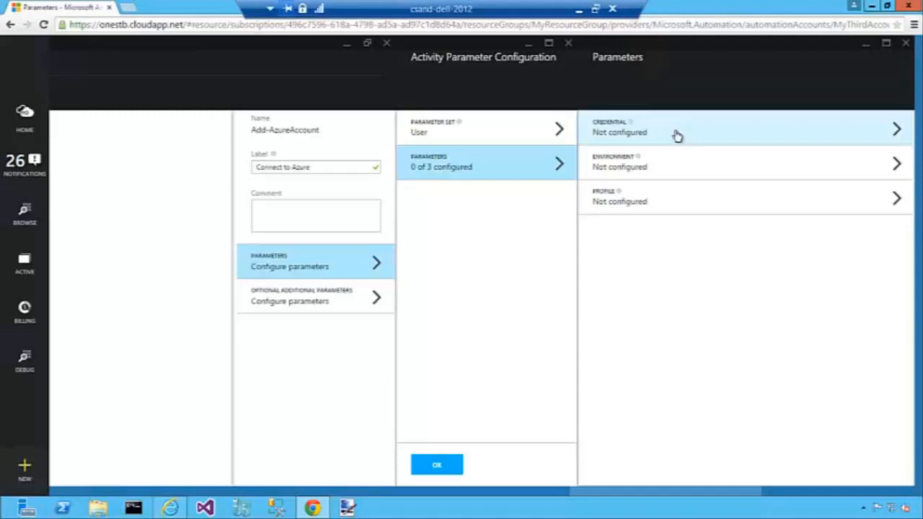
pyautogui.click(678, 132)
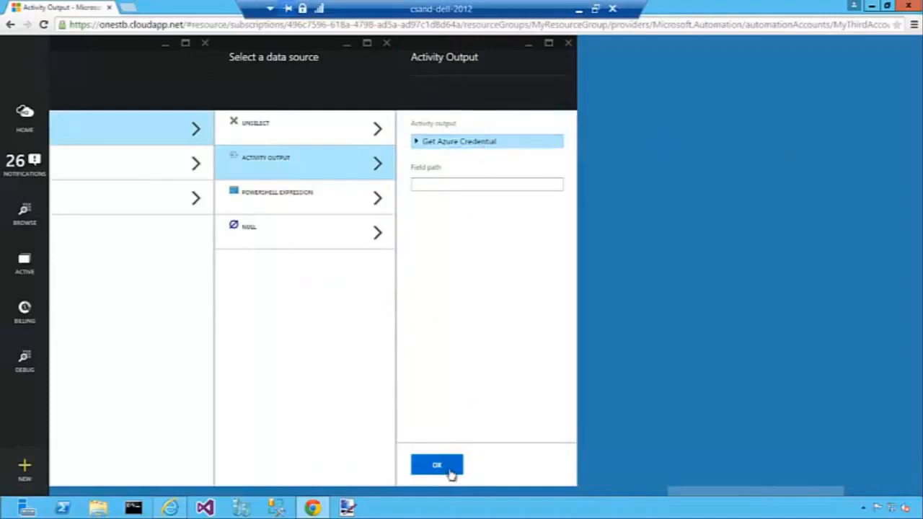
pyautogui.click(435, 464)
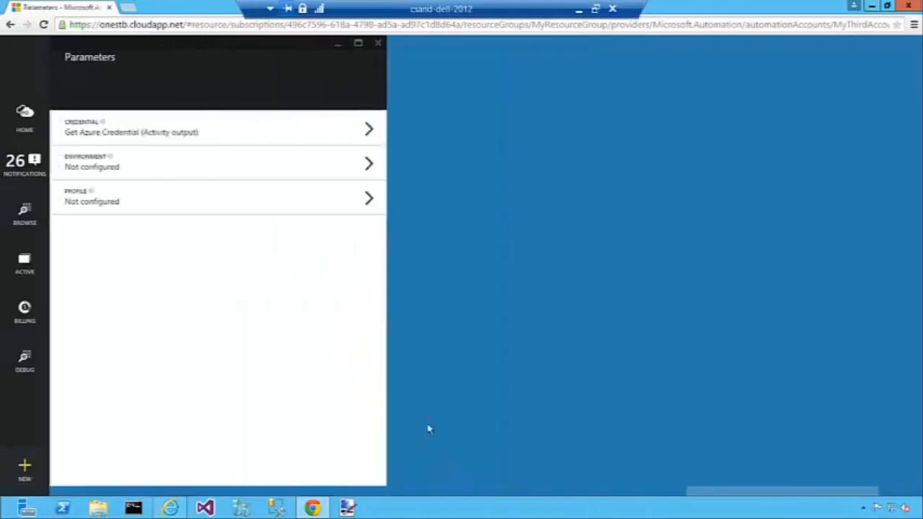
pyautogui.moveTo(378, 44)
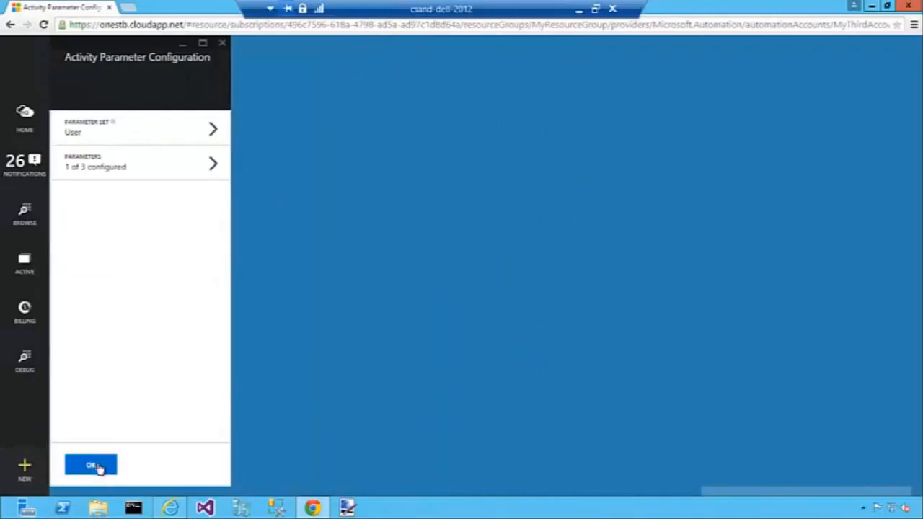
pyautogui.click(89, 464)
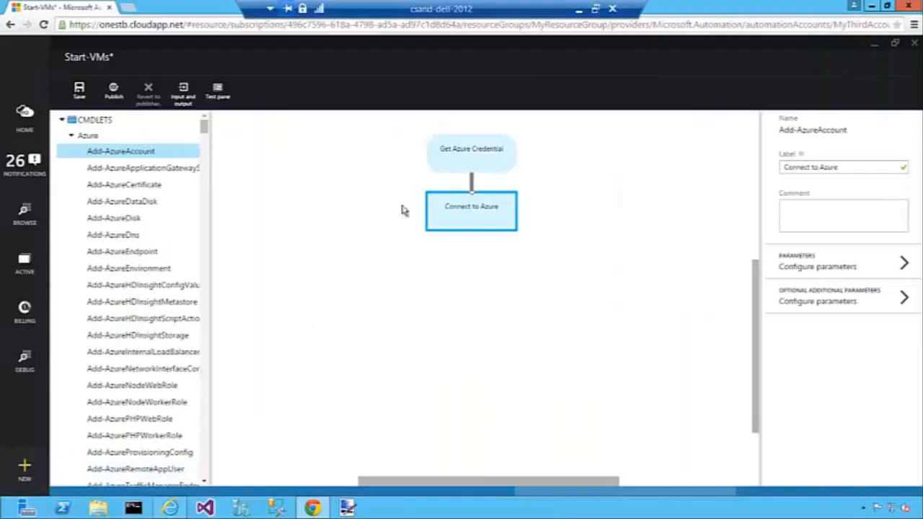
# Add a Get-AzureVM activity after Connect to Azure with a sequence link
pyautogui.click(470, 152)
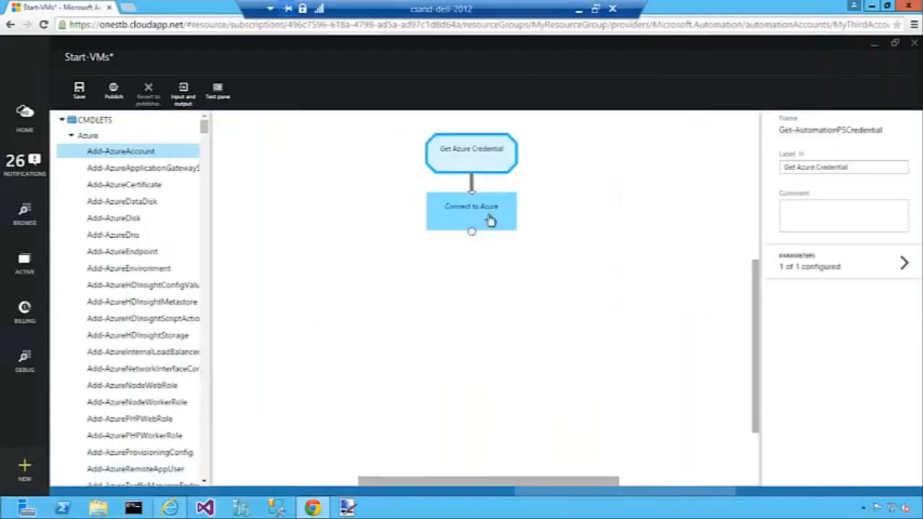
pyautogui.click(398, 239)
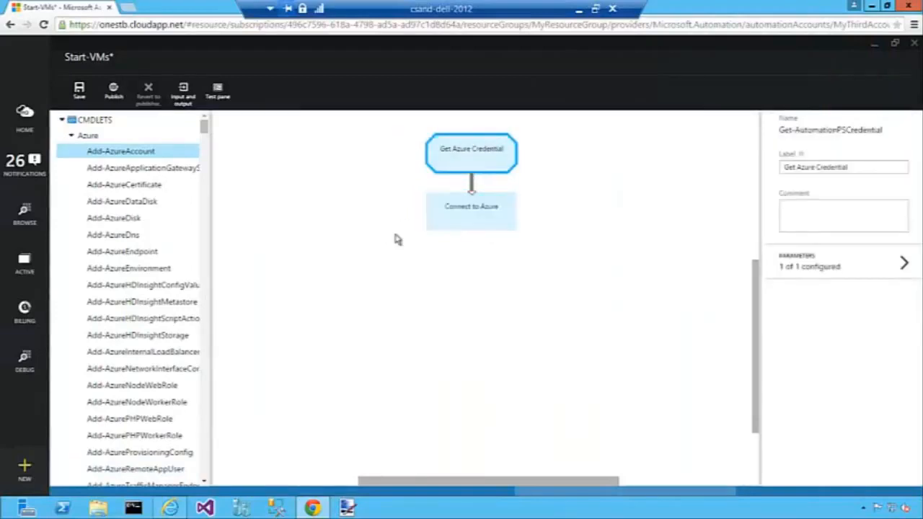
pyautogui.moveTo(297, 211)
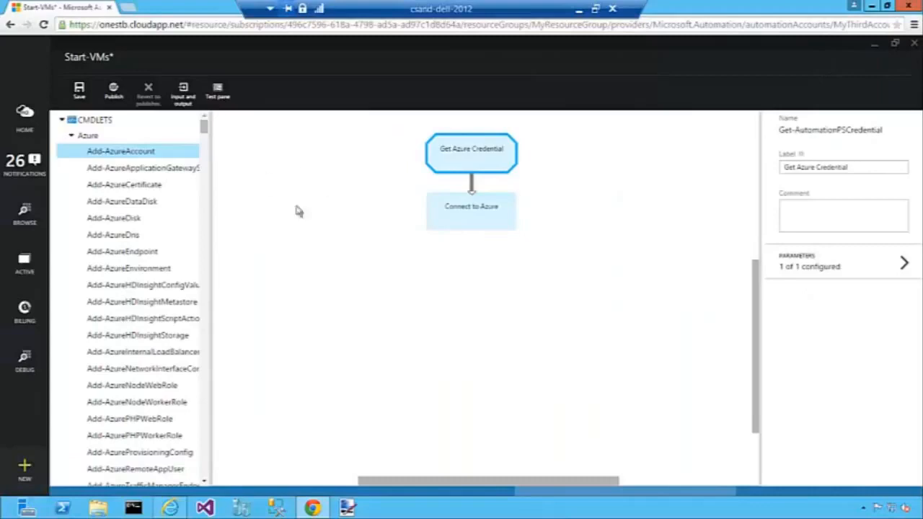
pyautogui.moveTo(308, 219)
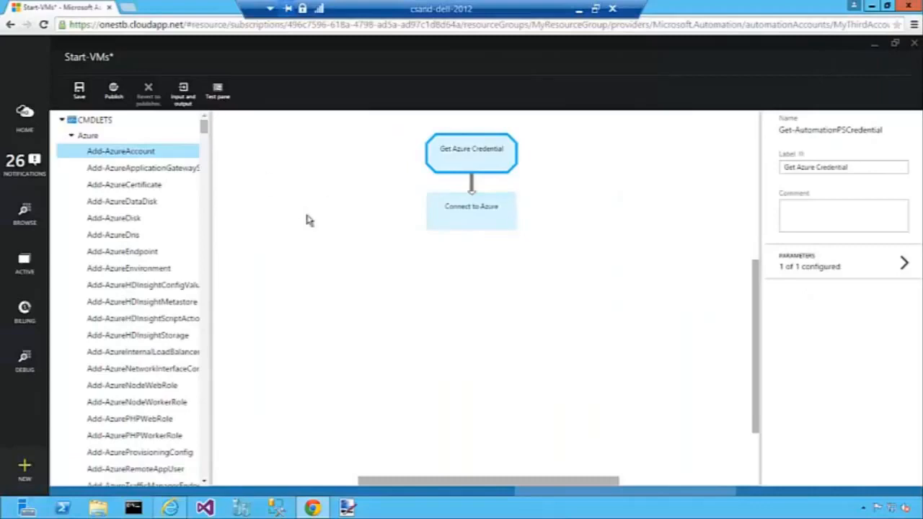
pyautogui.moveTo(225, 143)
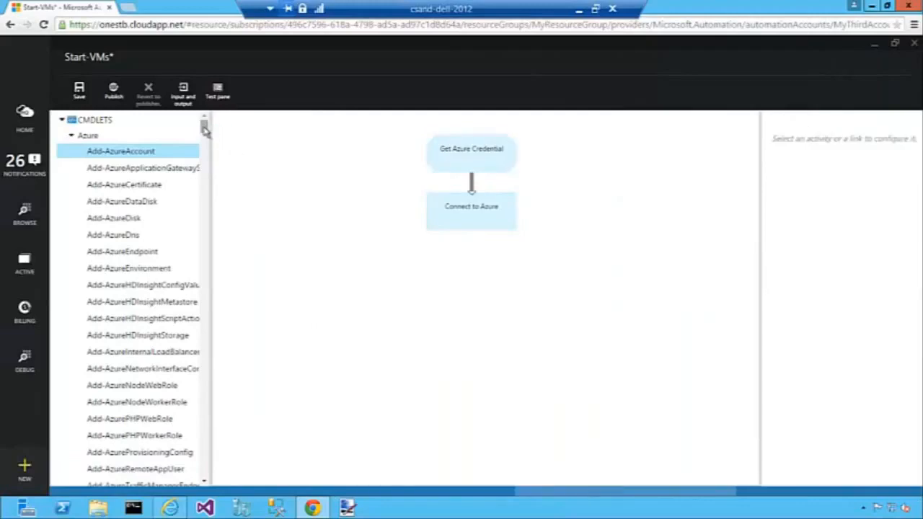
pyautogui.scroll(-3)
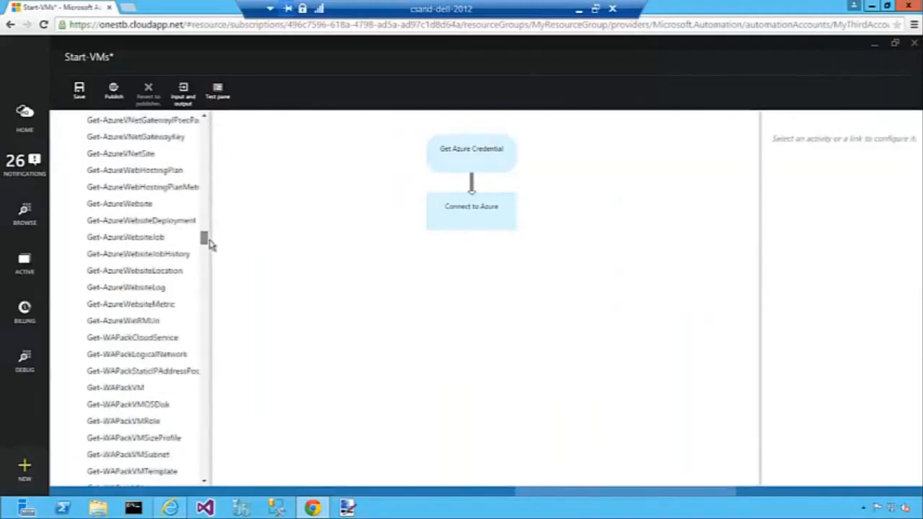
pyautogui.scroll(-3)
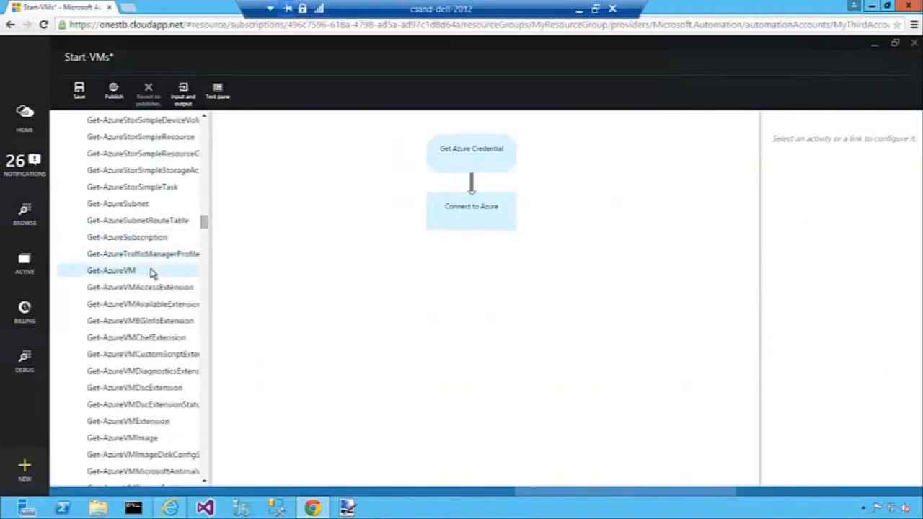
pyautogui.moveTo(151, 277)
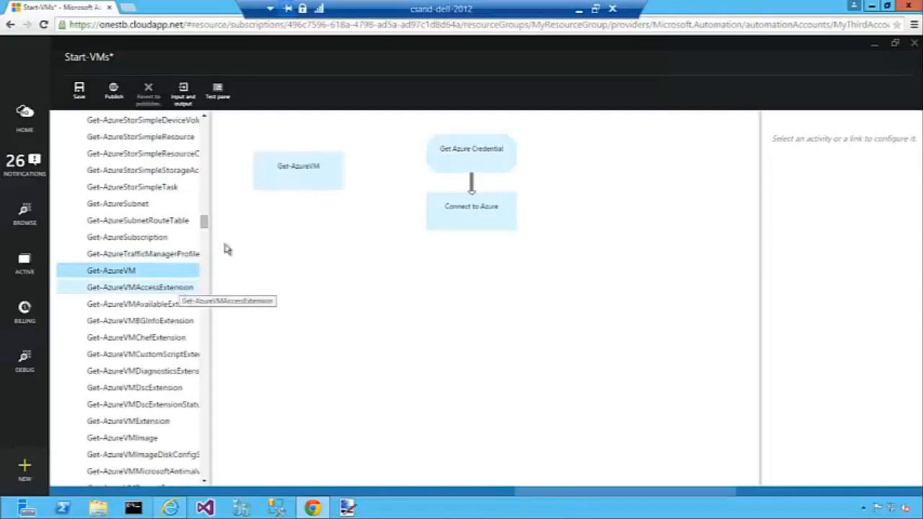
pyautogui.moveTo(299, 170); pyautogui.dragTo(461, 278)
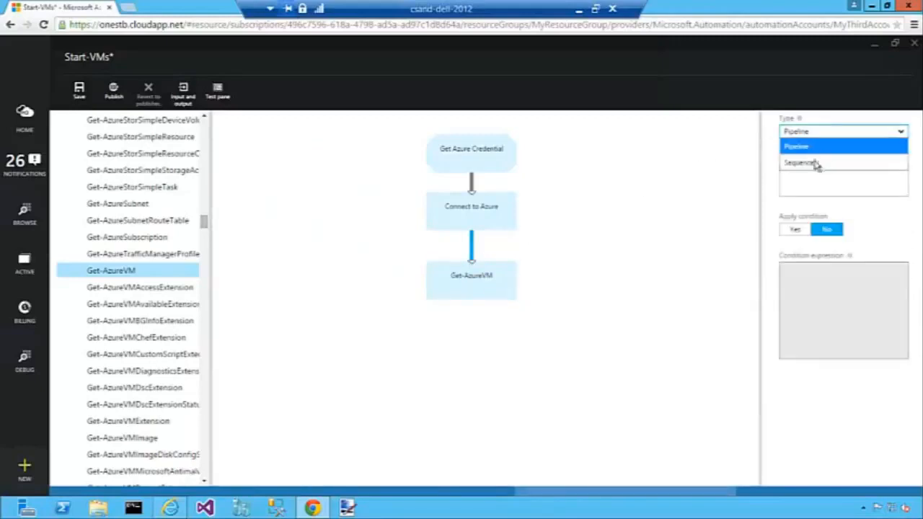
pyautogui.click(800, 161)
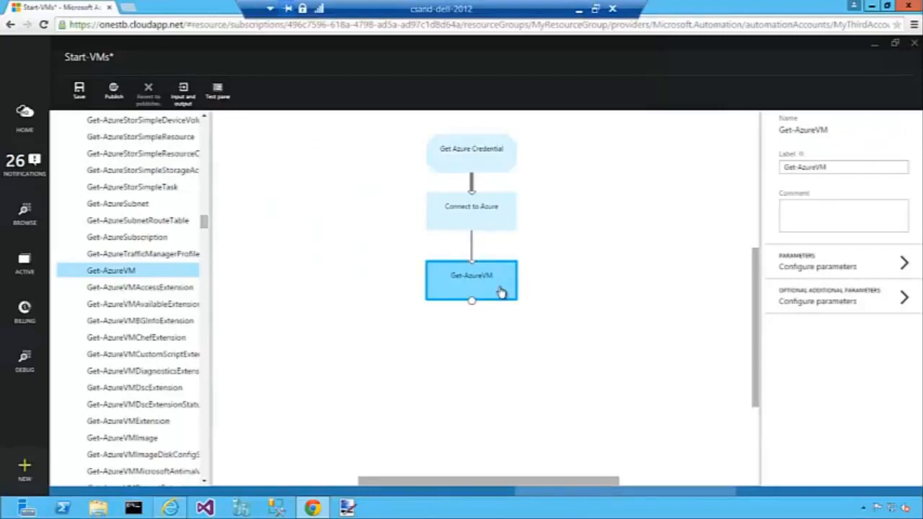
pyautogui.moveTo(559, 267)
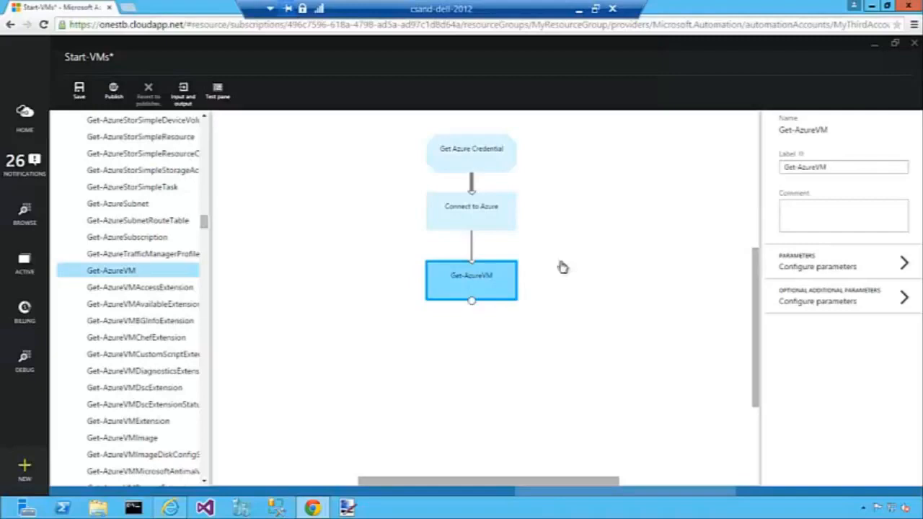
# Relabel the Get-AzureVM activity as Get VMs
pyautogui.click(829, 167)
pyautogui.write('Get M')
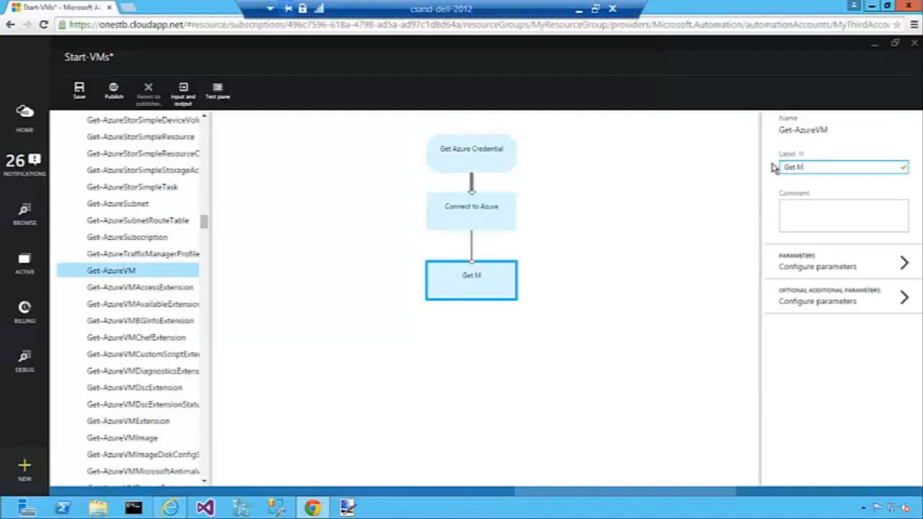
pyautogui.press('BackSpace')
pyautogui.write('VMs')
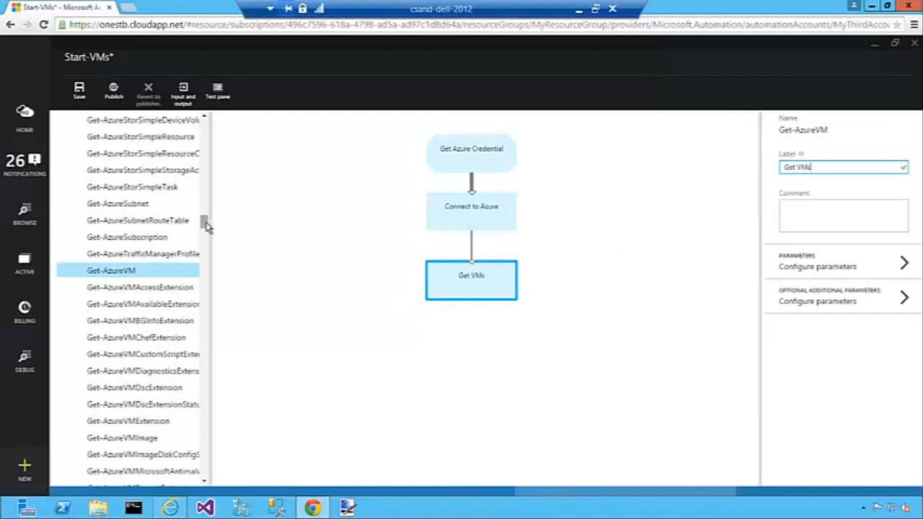
# Place a Start-AzureVM activity below Get VMs and link Get VMs to it
pyautogui.scroll(-3)
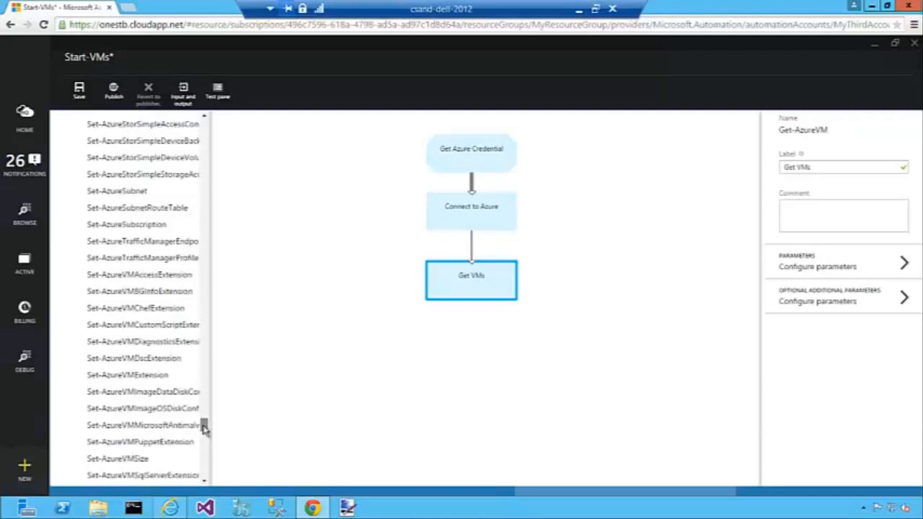
pyautogui.scroll(-3)
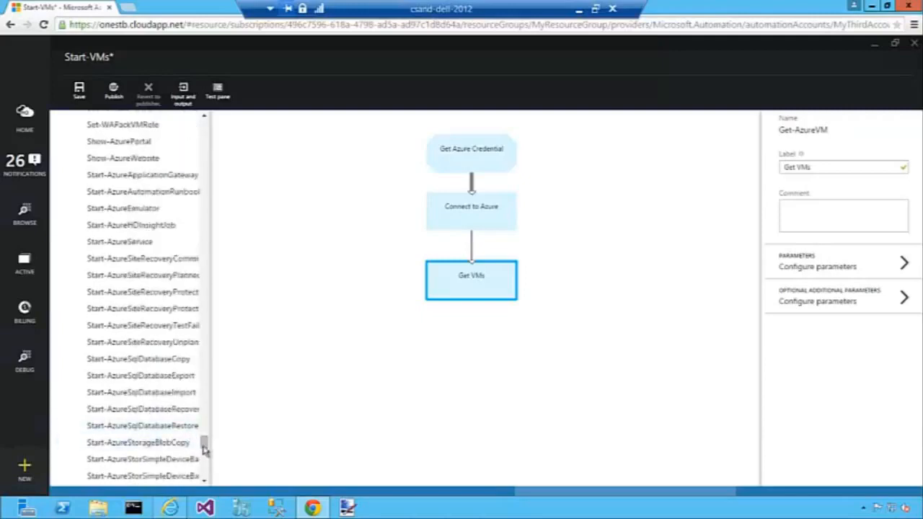
pyautogui.scroll(-3)
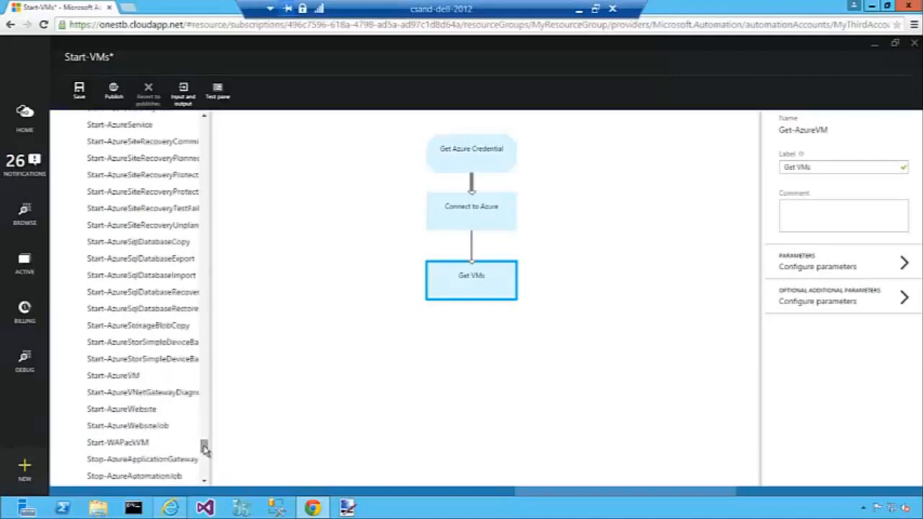
pyautogui.click(113, 375)
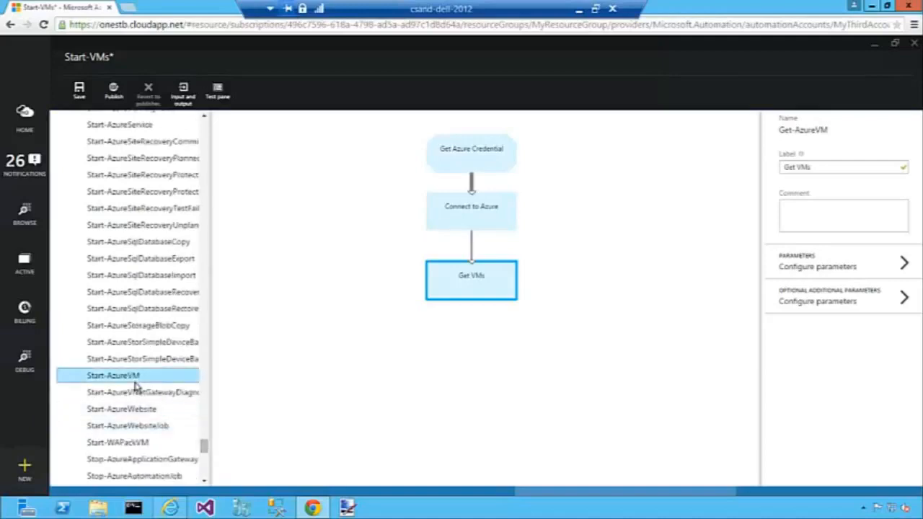
pyautogui.moveTo(164, 393)
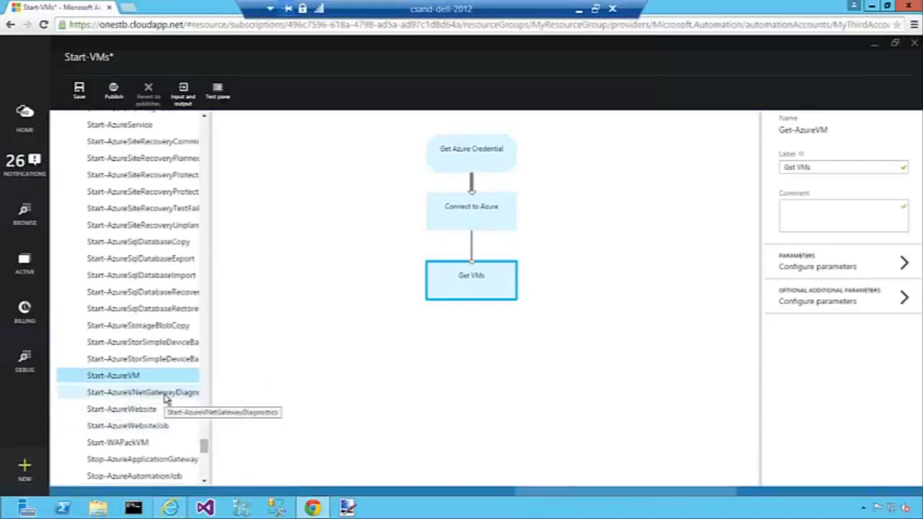
pyautogui.moveTo(112, 375); pyautogui.dragTo(308, 181)
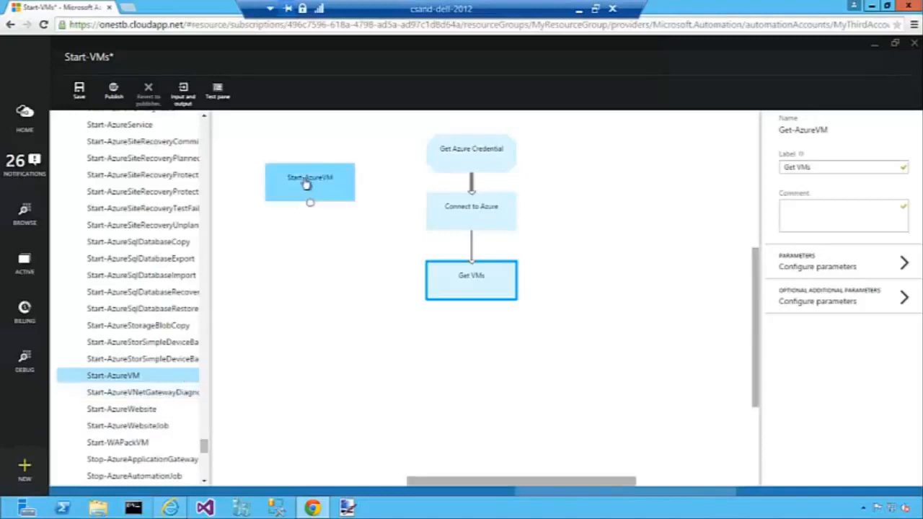
pyautogui.moveTo(309, 182); pyautogui.dragTo(476, 346)
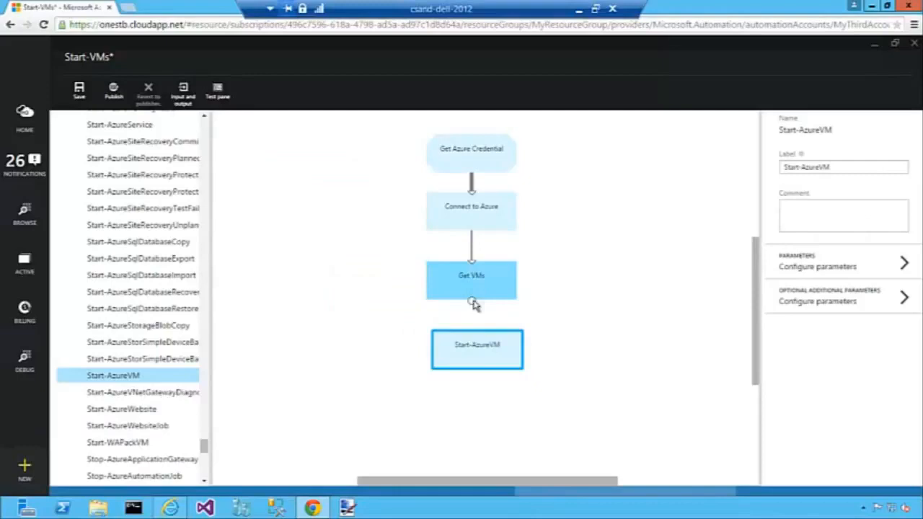
pyautogui.moveTo(471, 301); pyautogui.dragTo(476, 344)
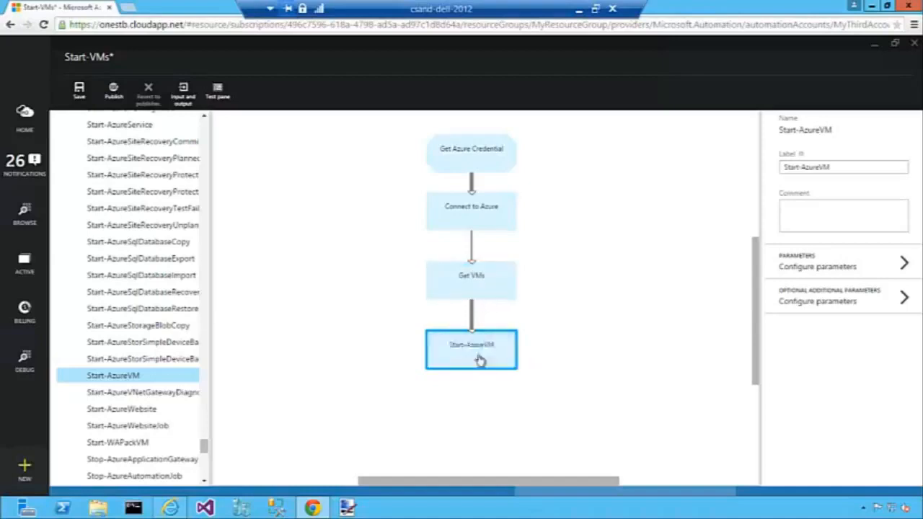
# Apply the link condition $ActivityOutput['Get VMs'].PowerState -eq "Stopped"
pyautogui.click(470, 347)
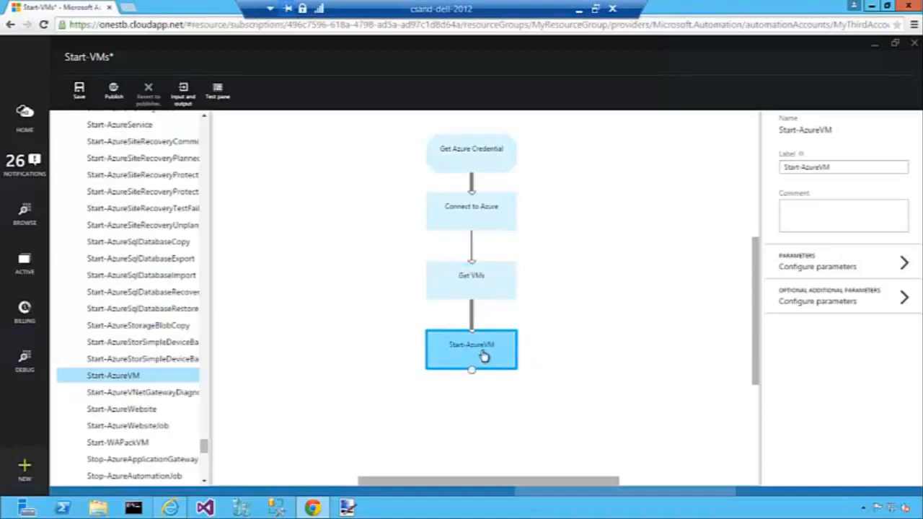
pyautogui.moveTo(487, 355)
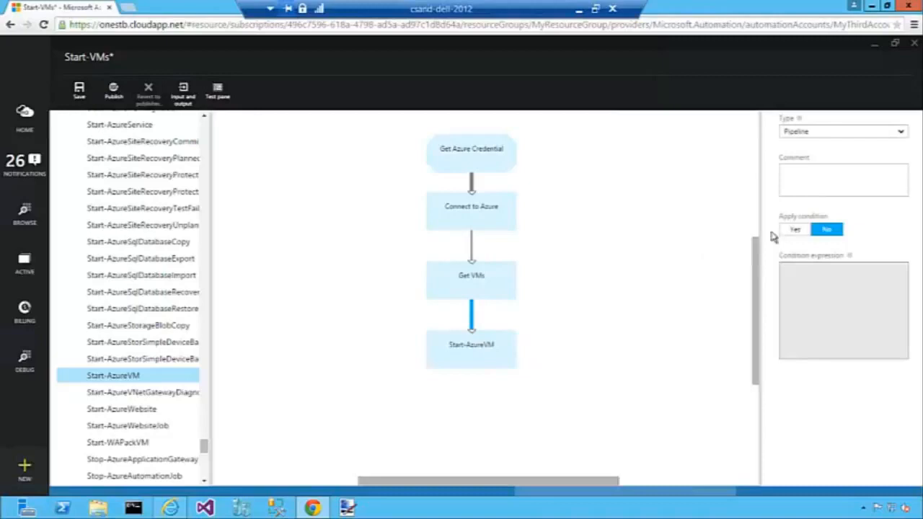
pyautogui.click(793, 229)
pyautogui.write('$')
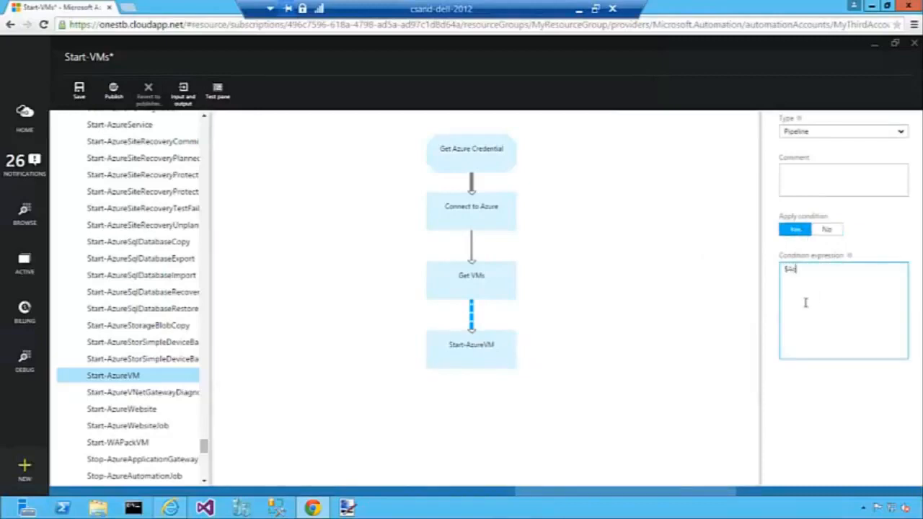
pyautogui.write('ActivityOutput[')
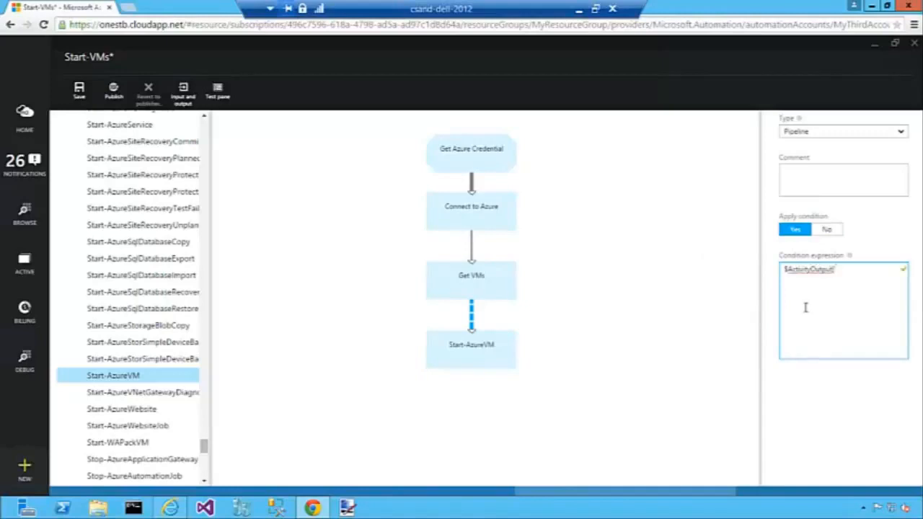
pyautogui.write("'Get M")
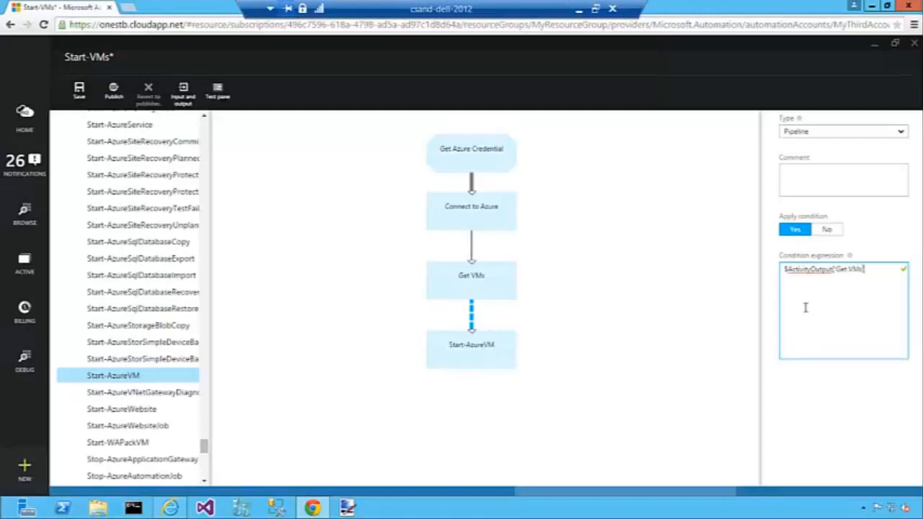
pyautogui.write('.Pro')
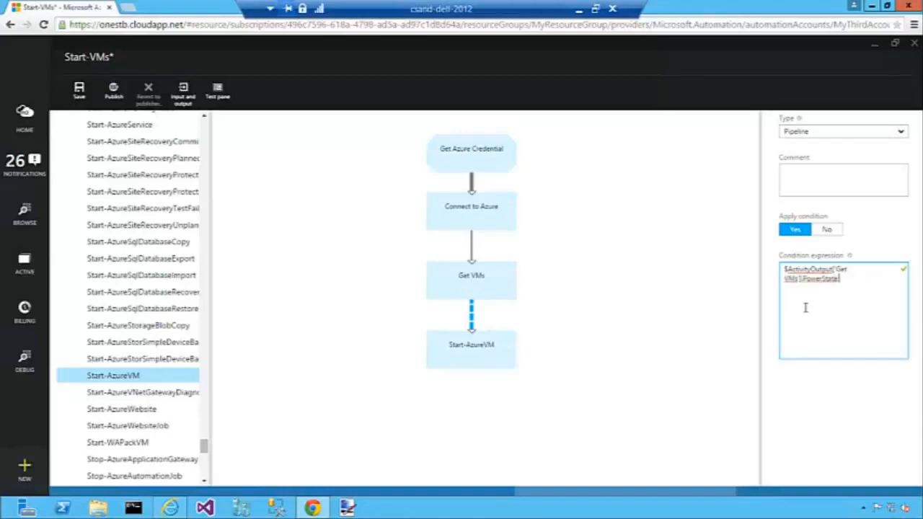
pyautogui.write('-eq 1')
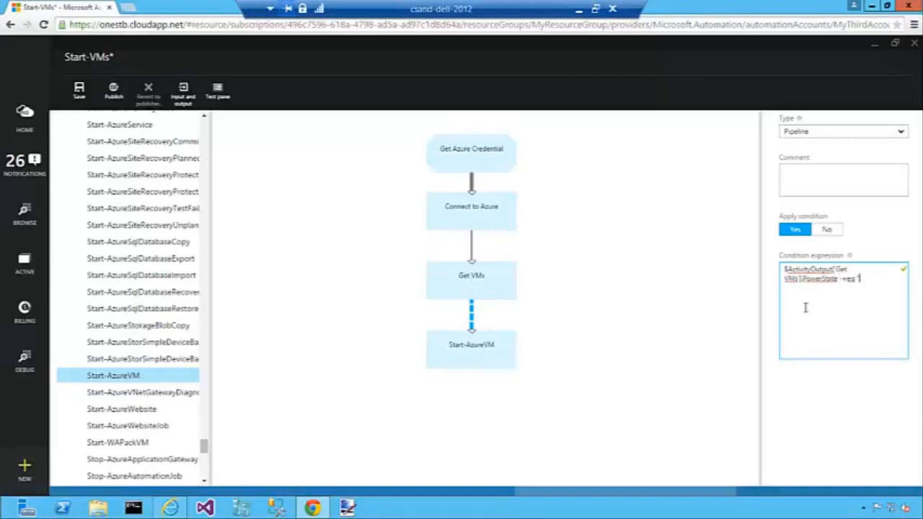
pyautogui.write('"Stoppe"')
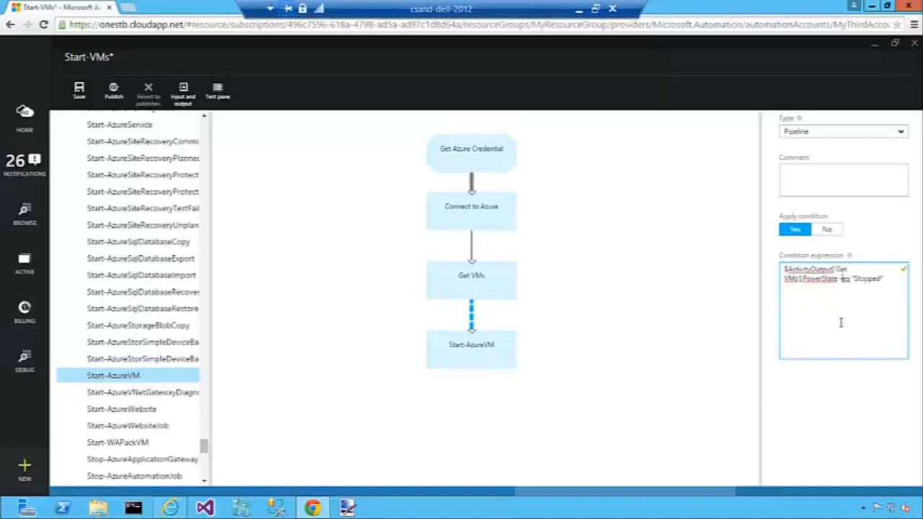
pyautogui.moveTo(810, 302)
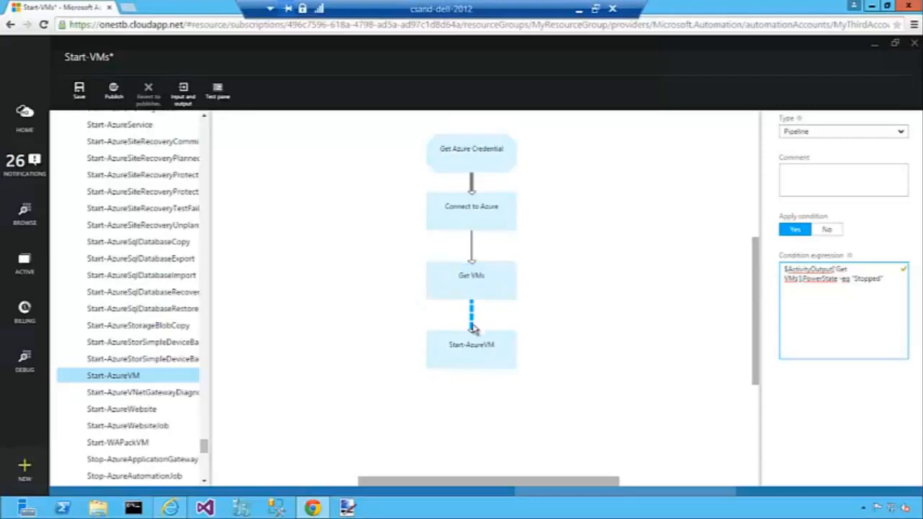
# Replace the Start-AzureVM activity's label with Start VM
pyautogui.click(470, 349)
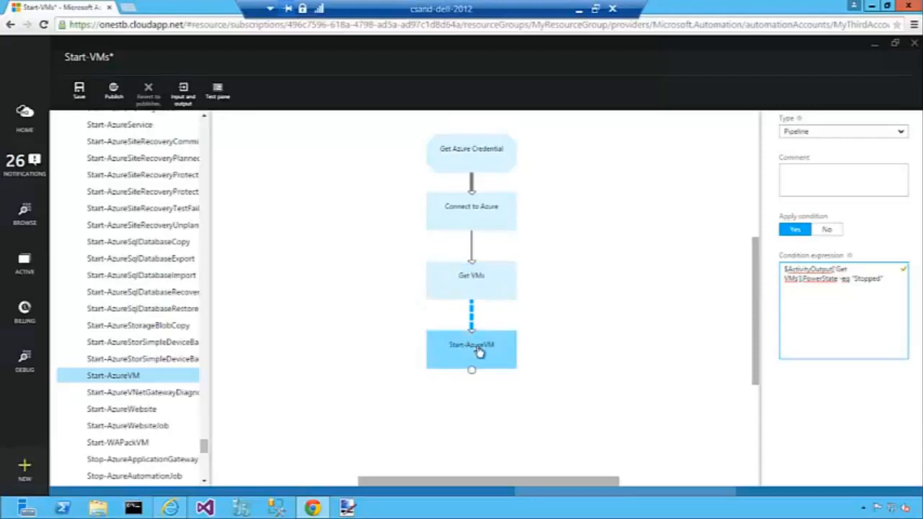
pyautogui.click(470, 349)
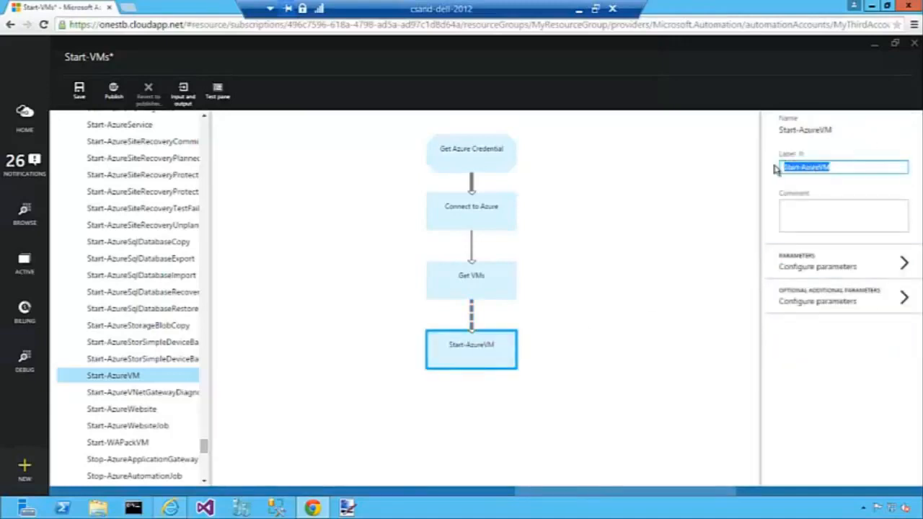
pyautogui.write('Start VM')
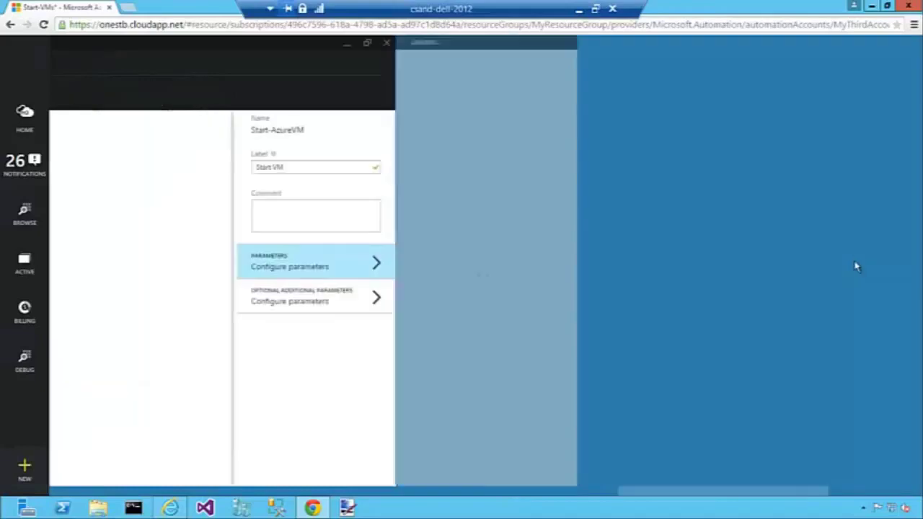
# Set Start VM's Name parameter to Get VMs' activity output field InstanceName
pyautogui.click(314, 261)
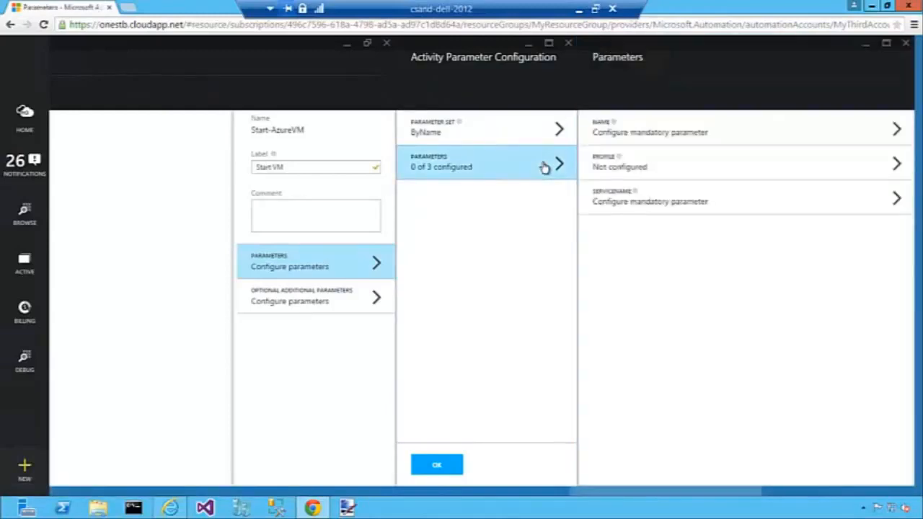
pyautogui.moveTo(644, 277)
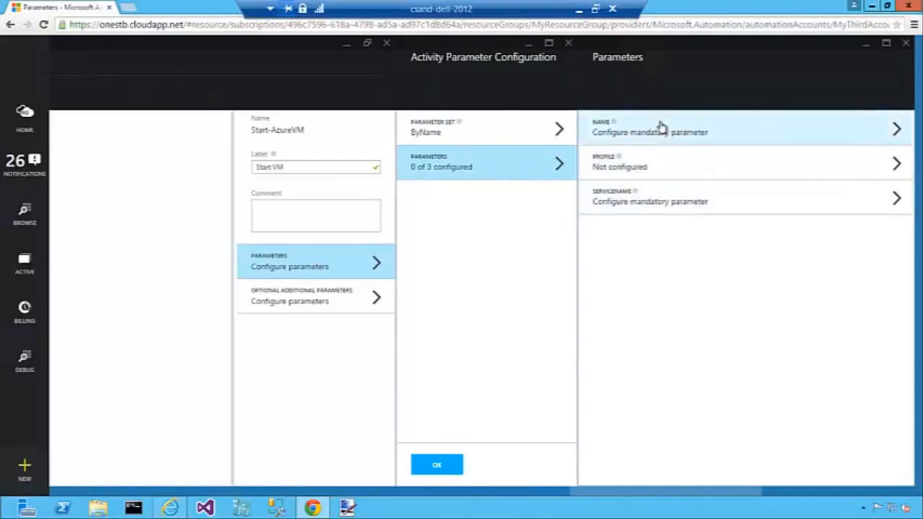
pyautogui.moveTo(666, 153)
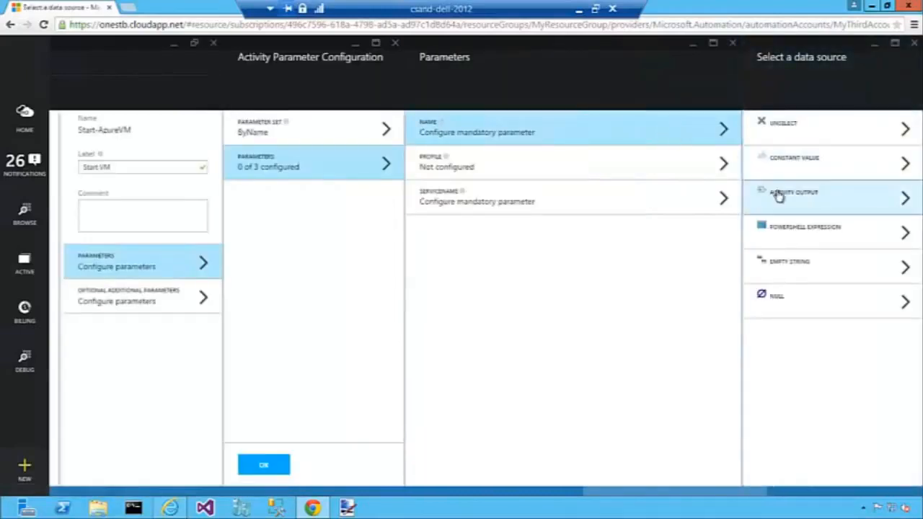
pyautogui.click(805, 197)
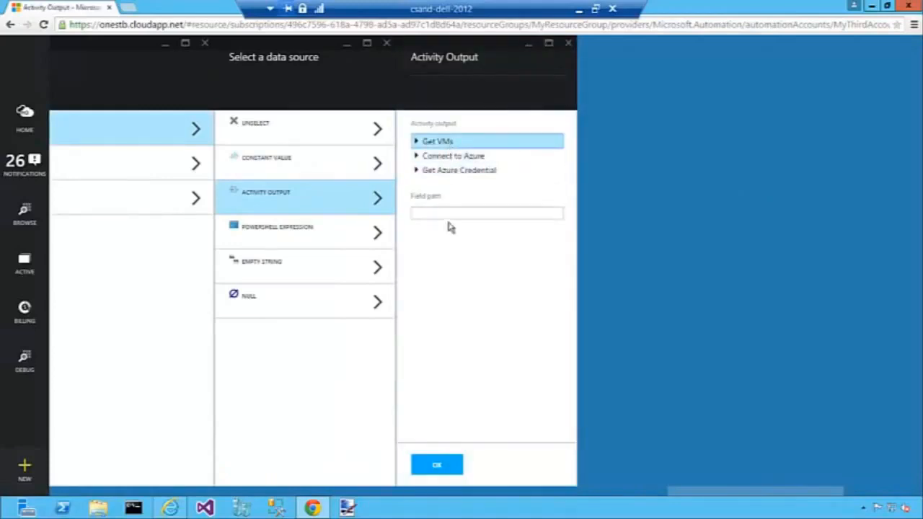
pyautogui.click(486, 213)
pyautogui.write('InstanceName')
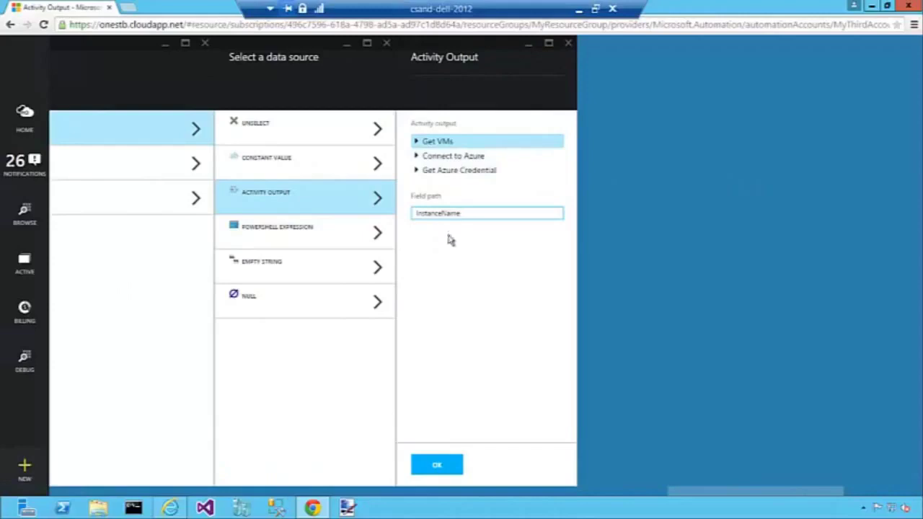
pyautogui.click(436, 464)
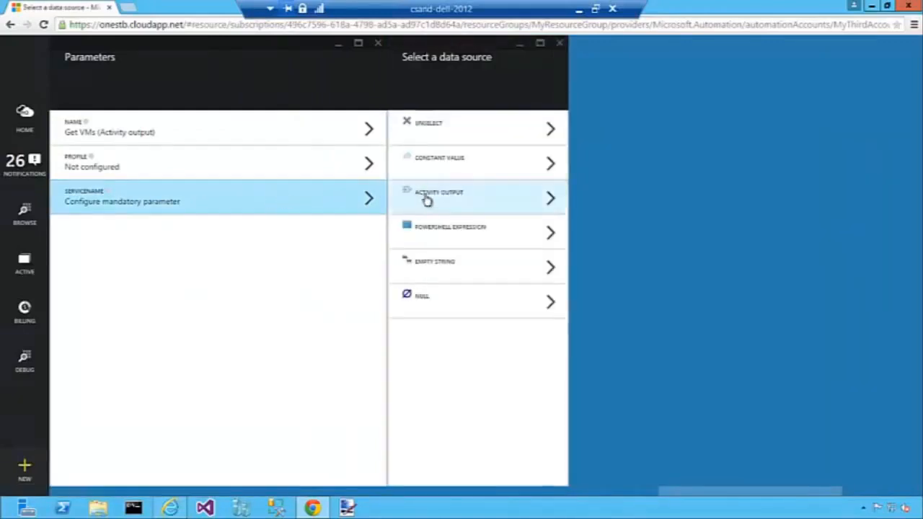
# Bind ServiceName to Get VMs' activity output with field path ServiceName and confirm the parameter configuration
pyautogui.click(461, 196)
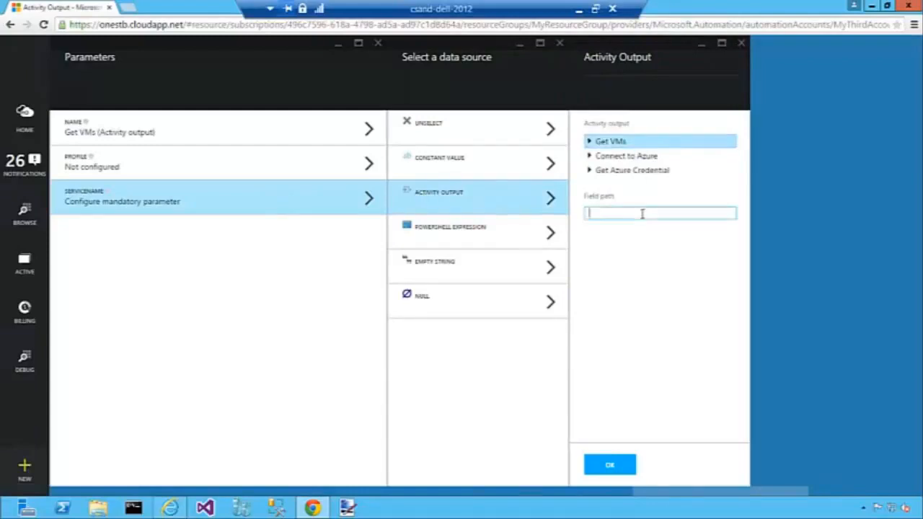
pyautogui.write('Serv')
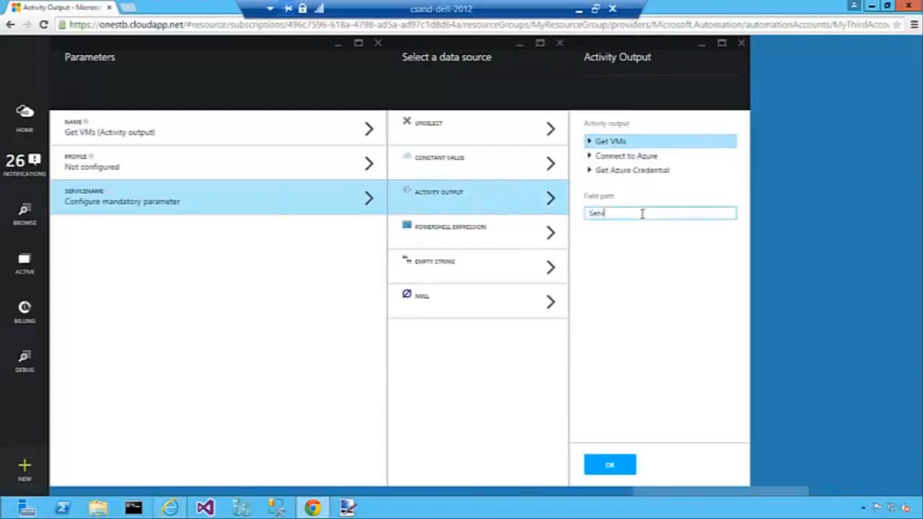
pyautogui.write('ServiceName')
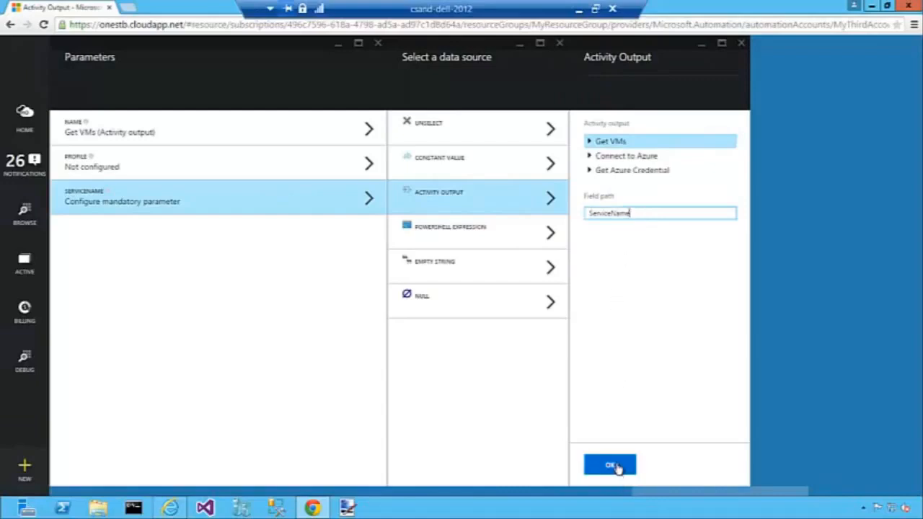
pyautogui.click(608, 465)
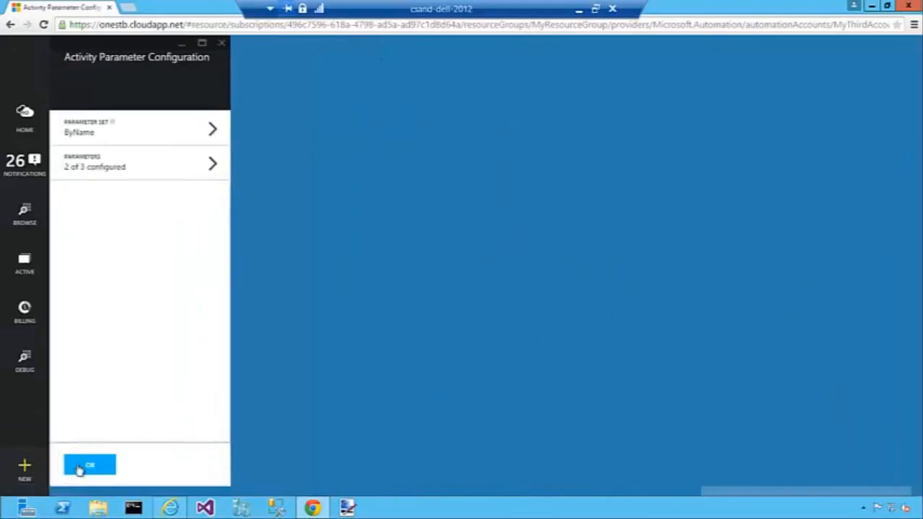
pyautogui.click(90, 464)
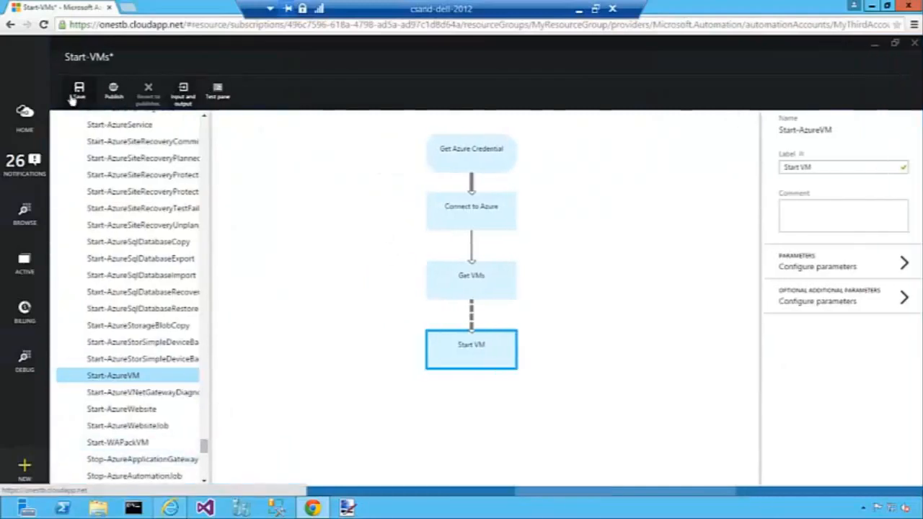
# Save the Start-VMs runbook and bring up its Test pane
pyautogui.click(75, 90)
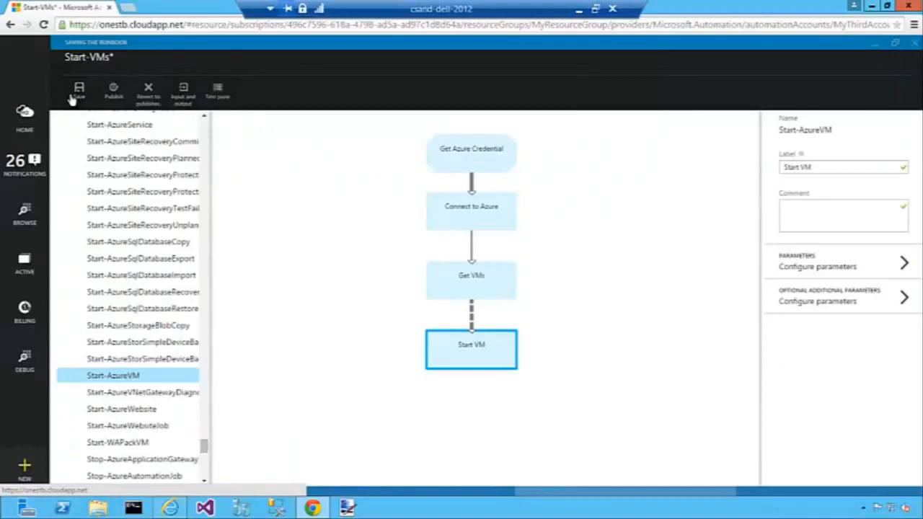
pyautogui.click(78, 89)
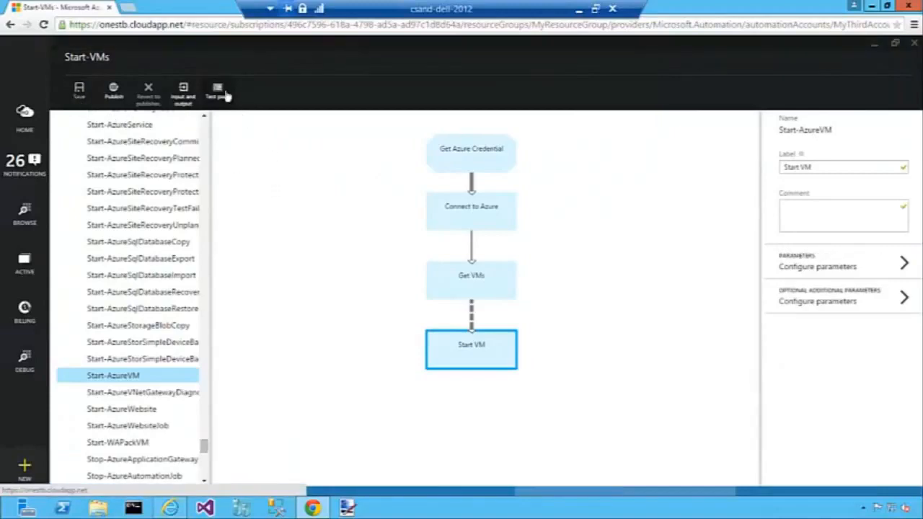
pyautogui.click(219, 90)
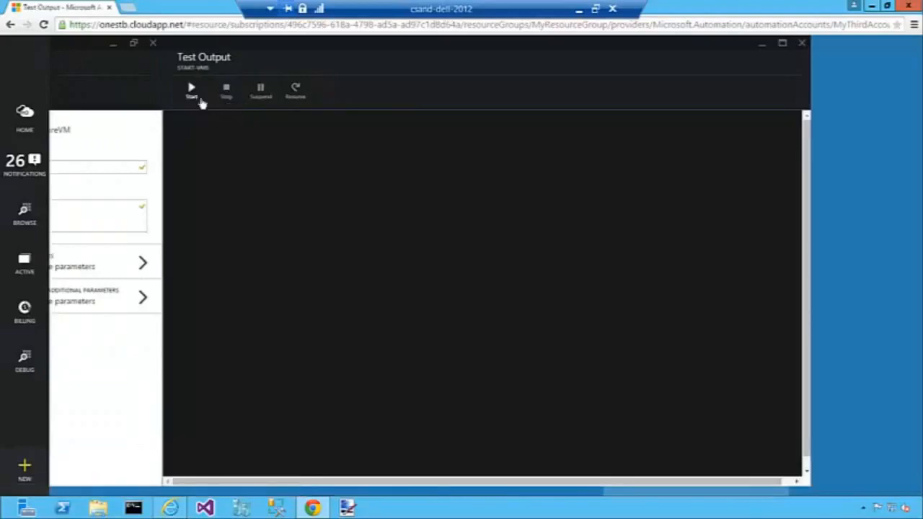
# Start a test run, see both Start-AzureVM operations Succeeded, and close the test output
pyautogui.click(190, 89)
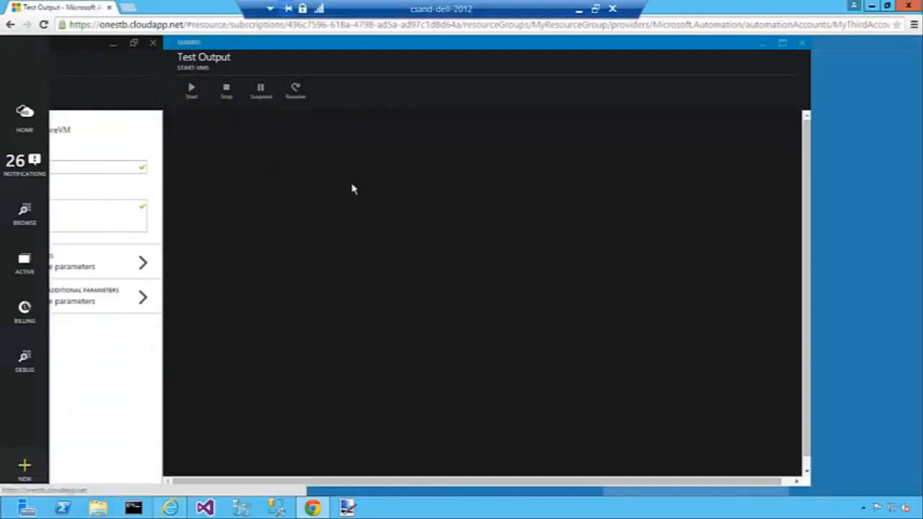
pyautogui.click(191, 90)
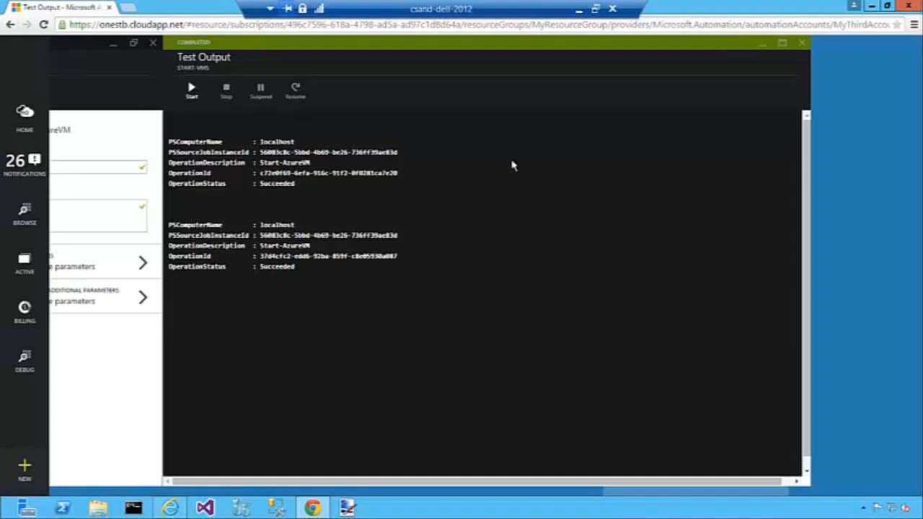
pyautogui.moveTo(803, 44)
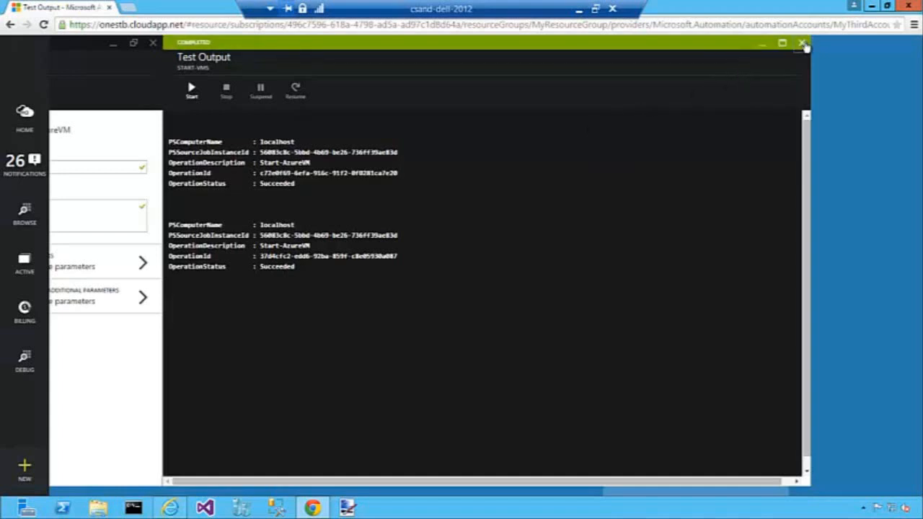
pyautogui.click(801, 45)
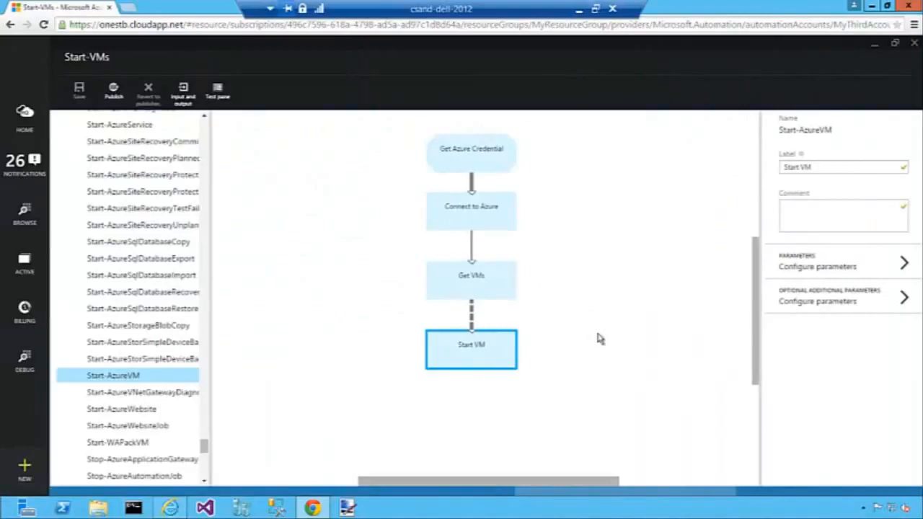
pyautogui.moveTo(612, 285)
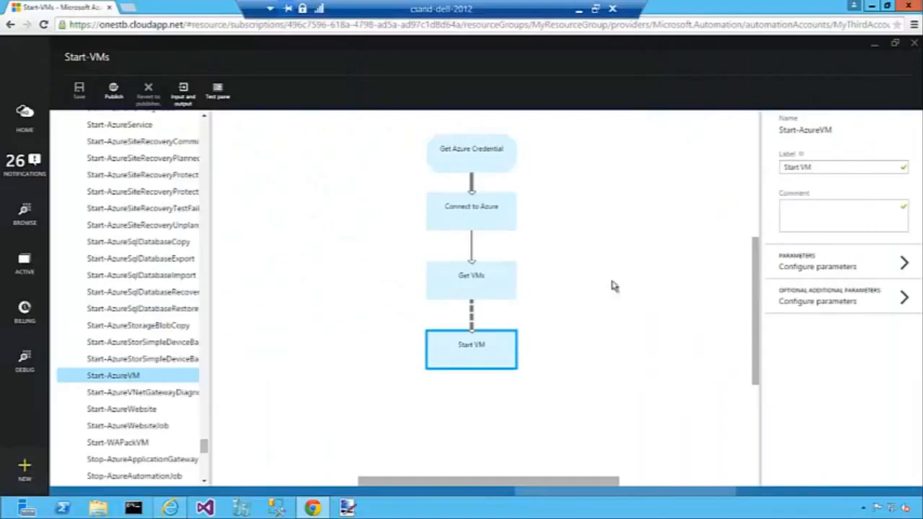
pyautogui.moveTo(547, 240)
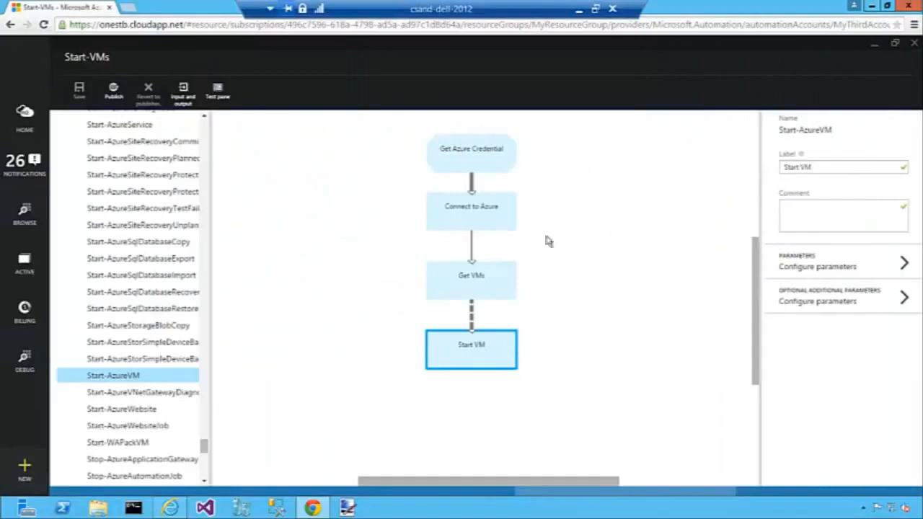
pyautogui.moveTo(555, 179)
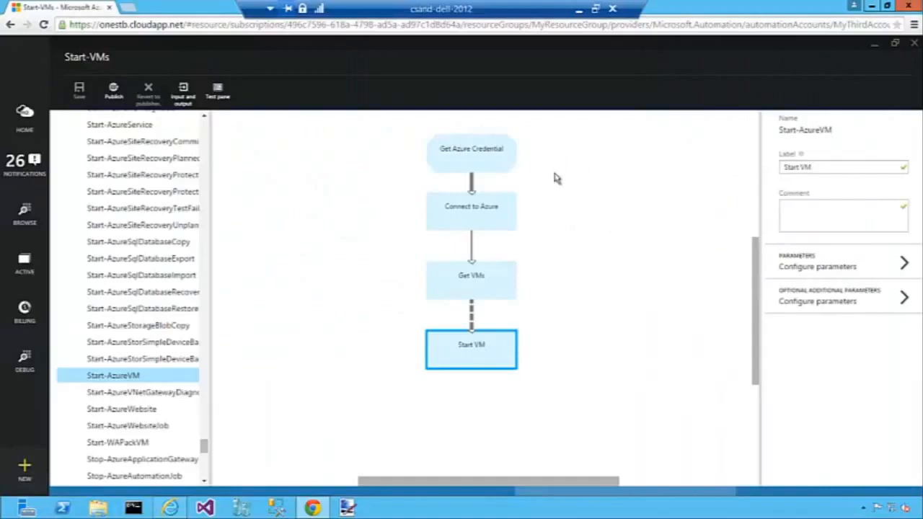
pyautogui.moveTo(588, 164)
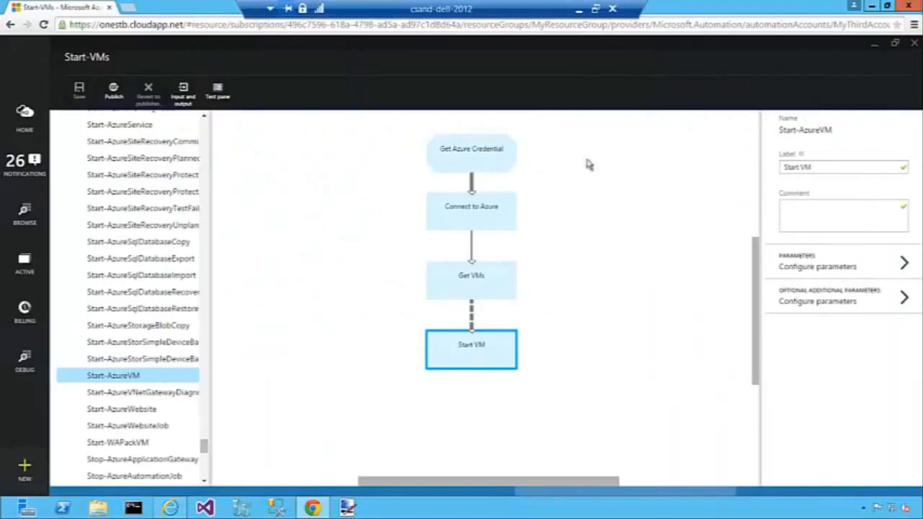
pyautogui.moveTo(526, 368)
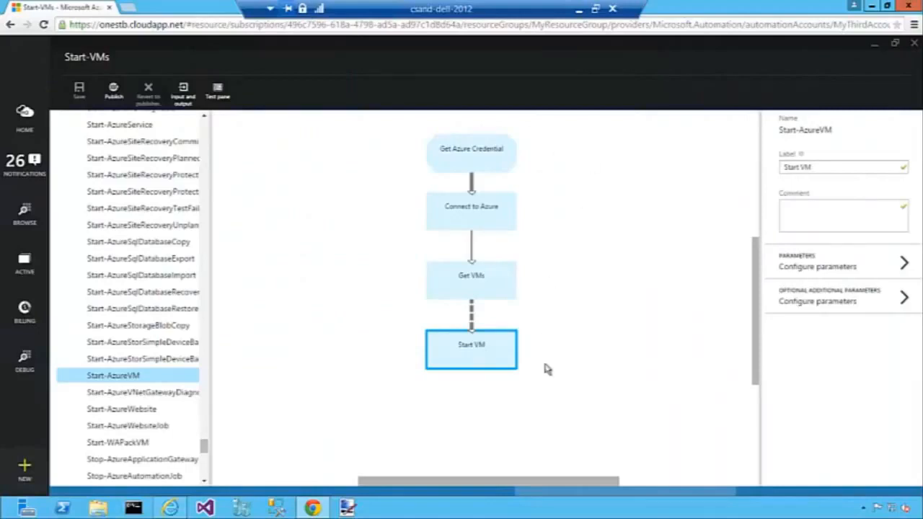
pyautogui.moveTo(608, 340)
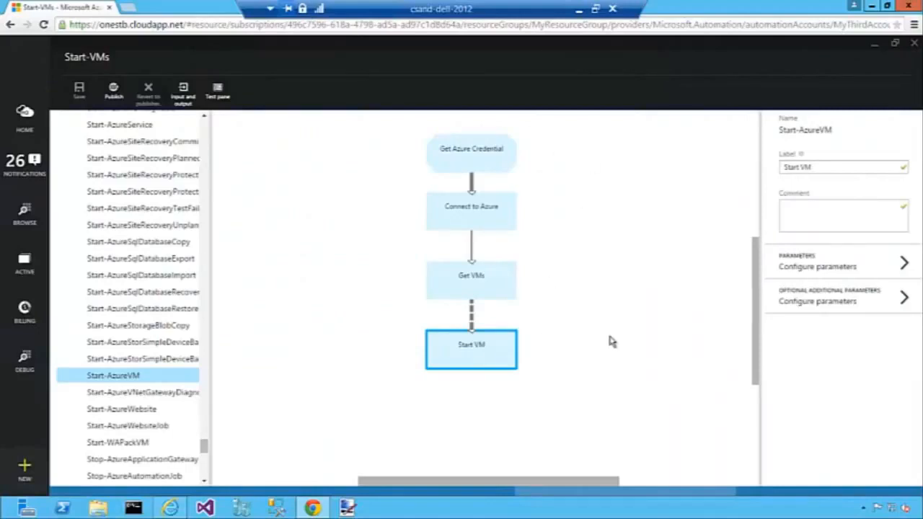